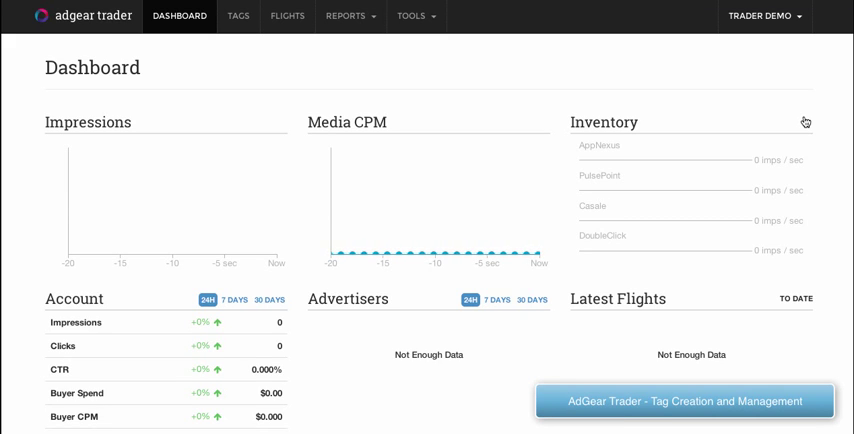
mouse_move(394, 82)
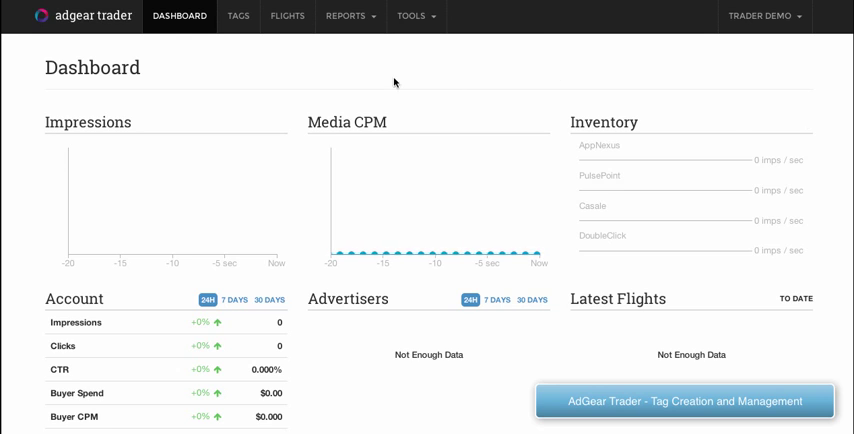
mouse_move(333, 78)
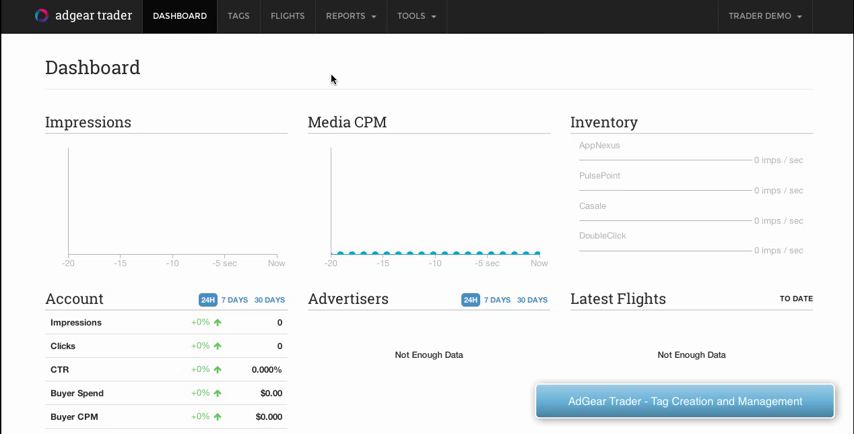
mouse_move(258, 87)
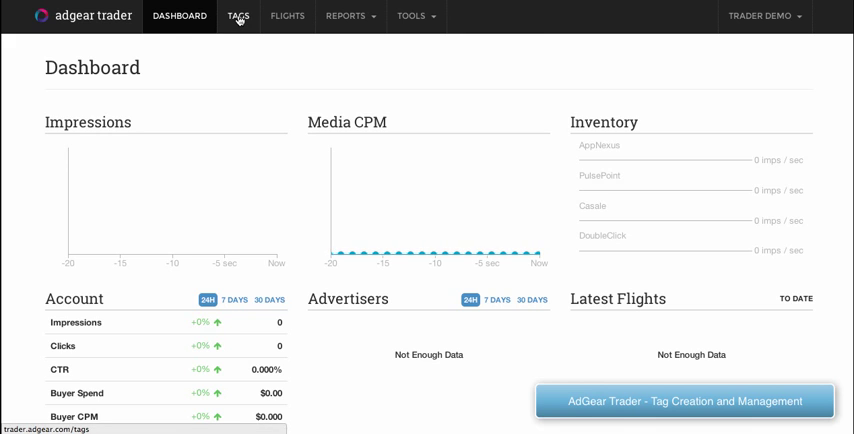
Open AdGear Trader's Tags listing from the dashboard, showing no tags yet.
click(237, 16)
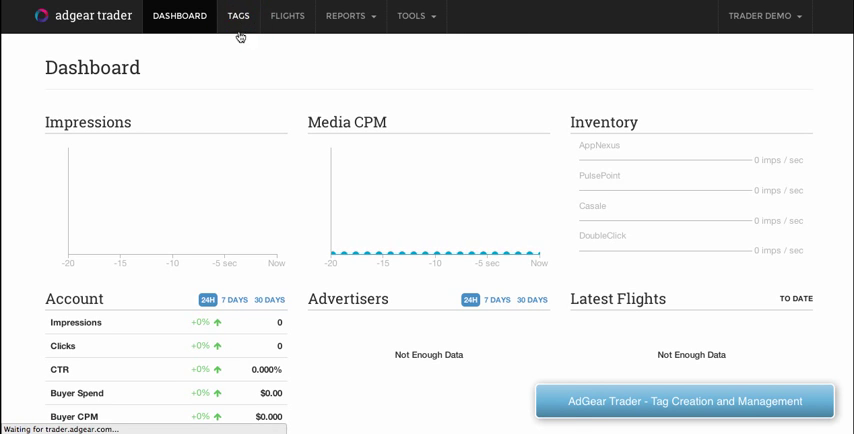
click(238, 16)
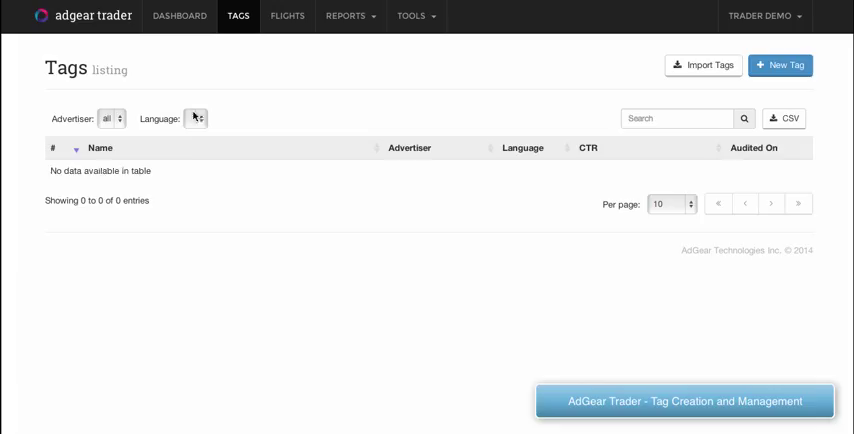
mouse_move(263, 200)
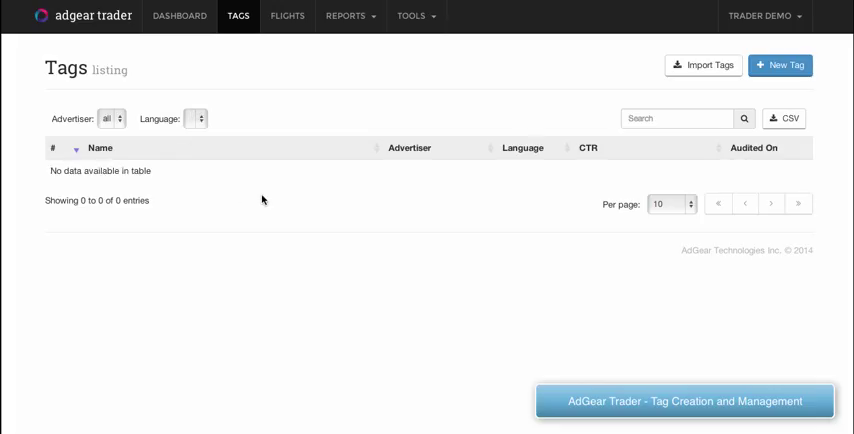
mouse_move(489, 210)
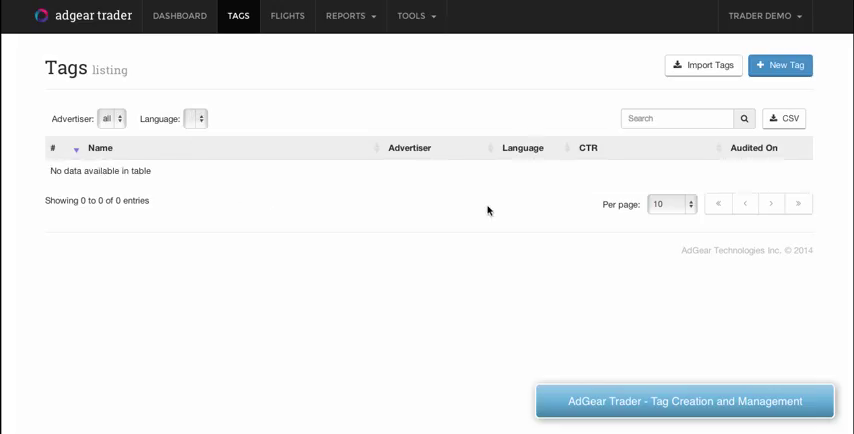
mouse_move(520, 221)
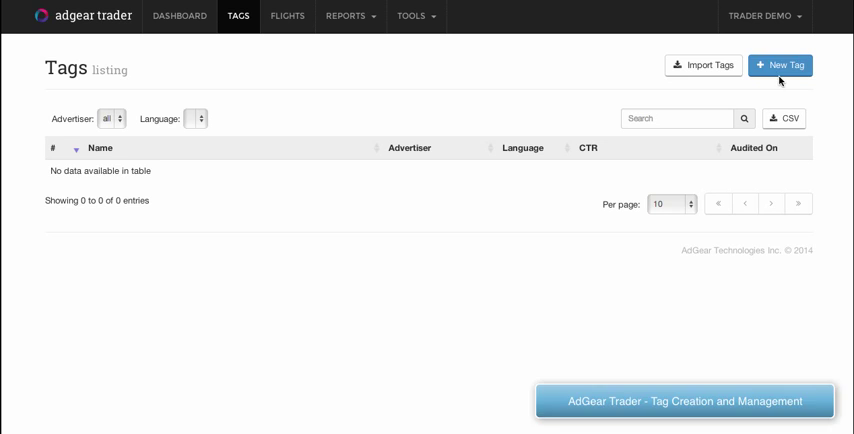
Create a new tag named 'Example Ad' with Acme as advertiser.
click(781, 65)
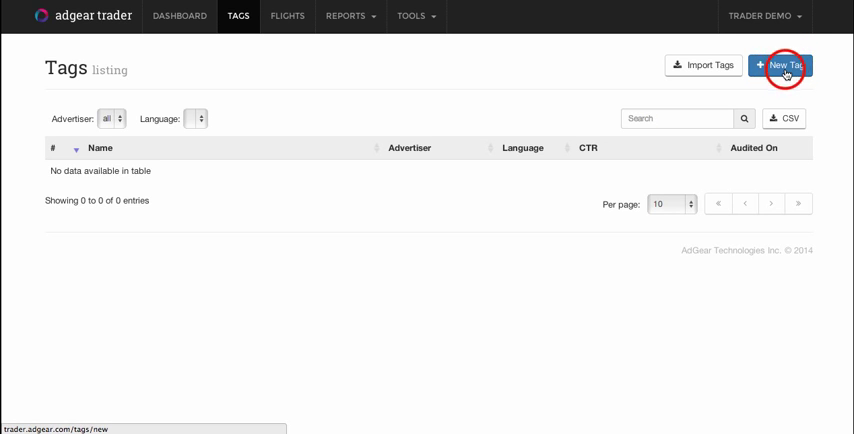
click(782, 65)
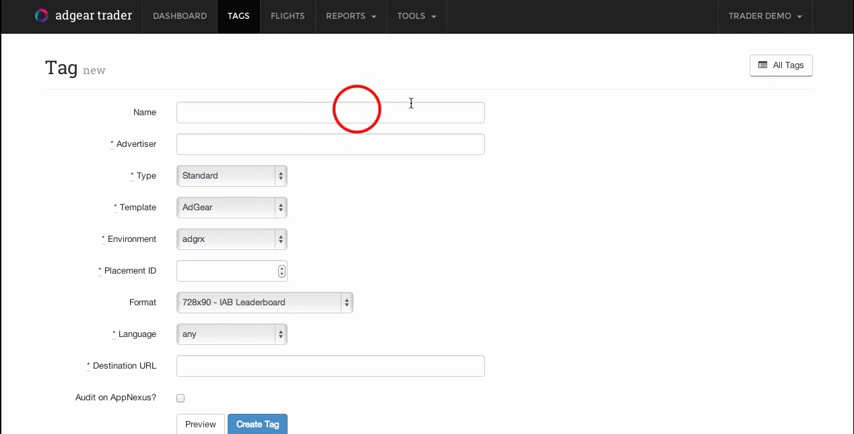
click(330, 111)
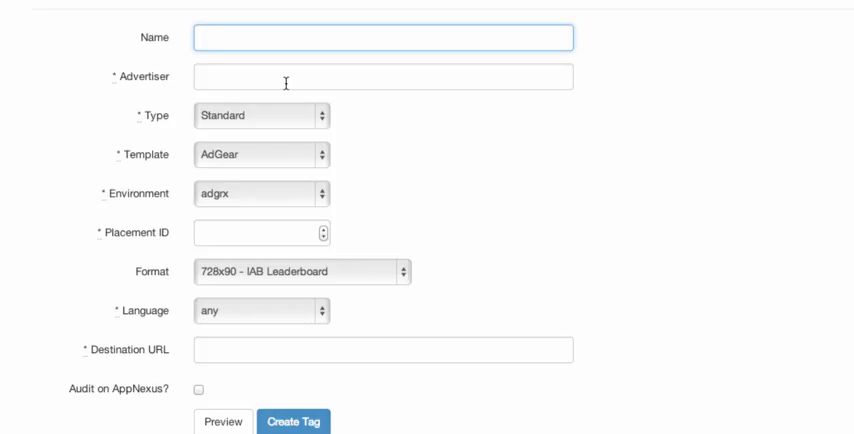
text(Example)
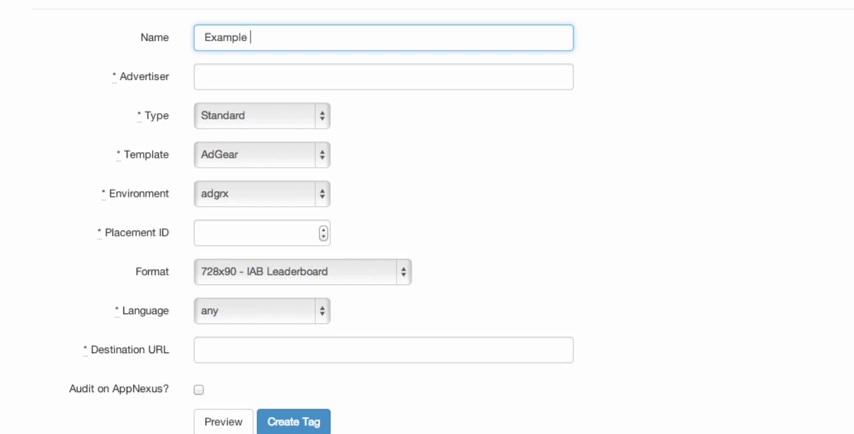
text(Acme)
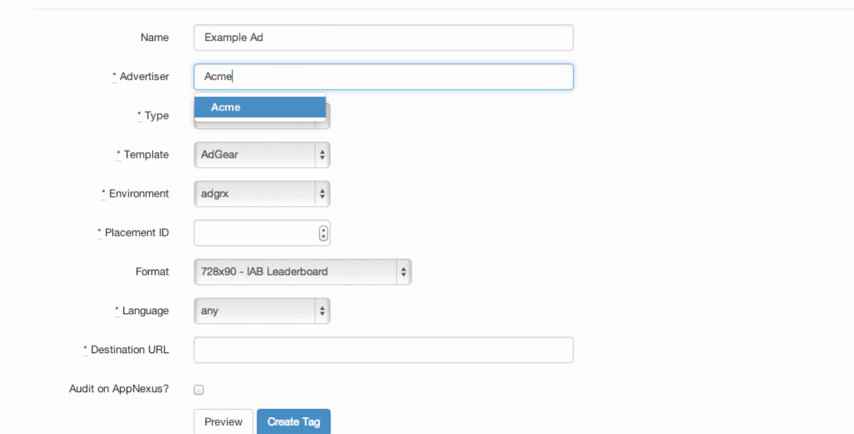
click(245, 107)
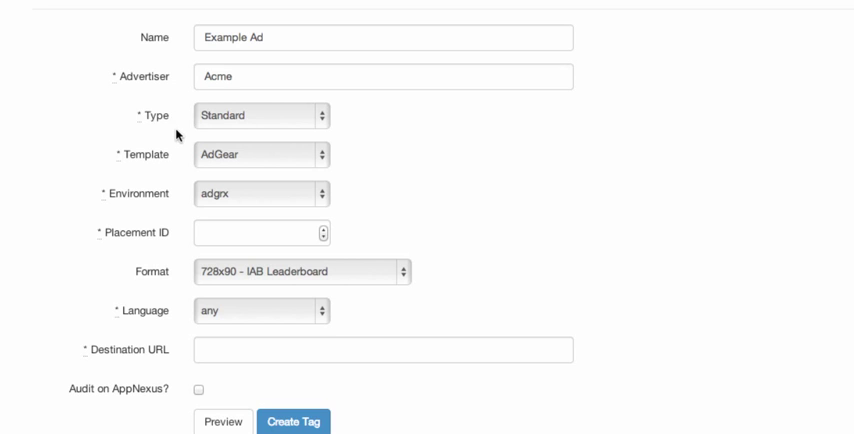
Keep the tag type Standard and set the template to Third-party.
click(260, 114)
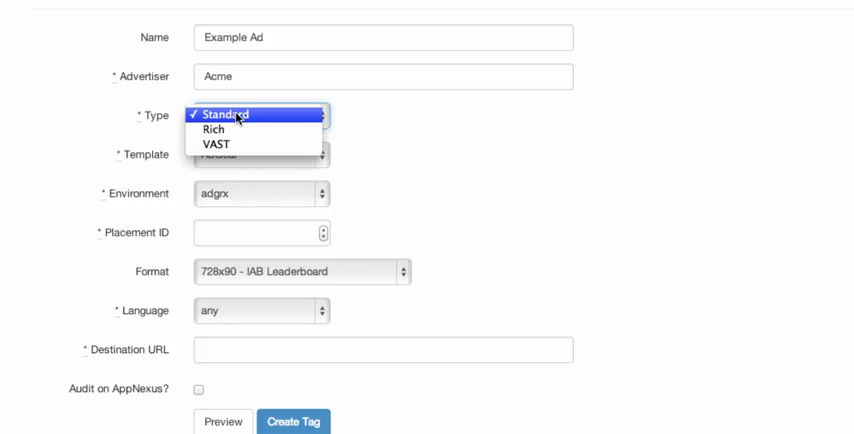
mouse_move(236, 148)
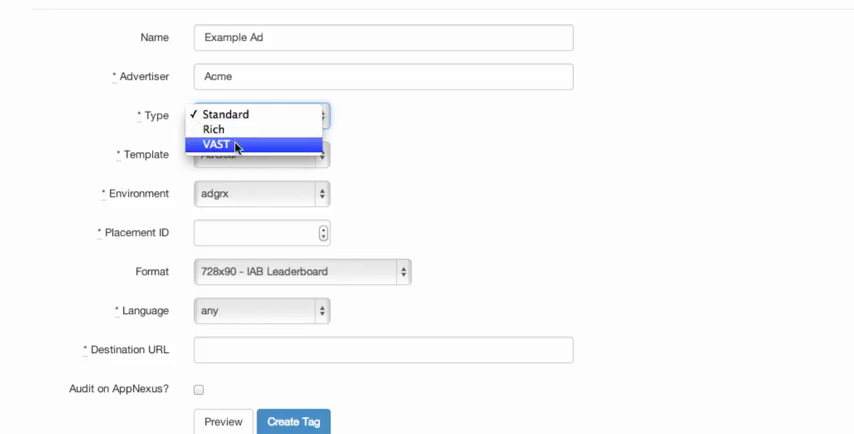
click(220, 114)
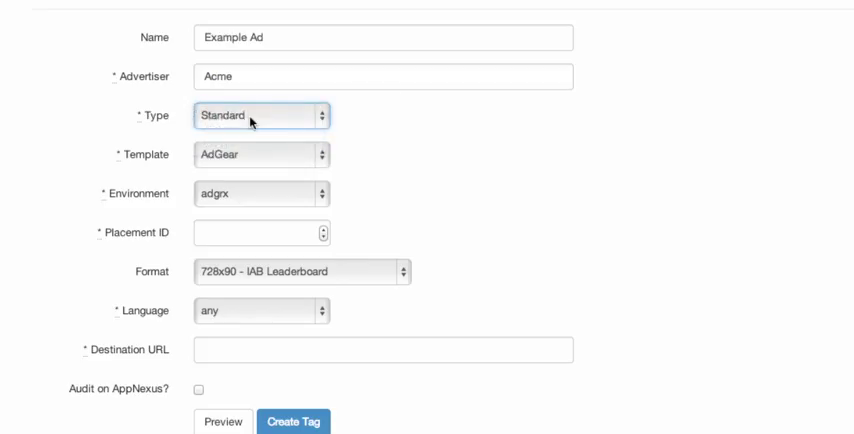
mouse_move(145, 158)
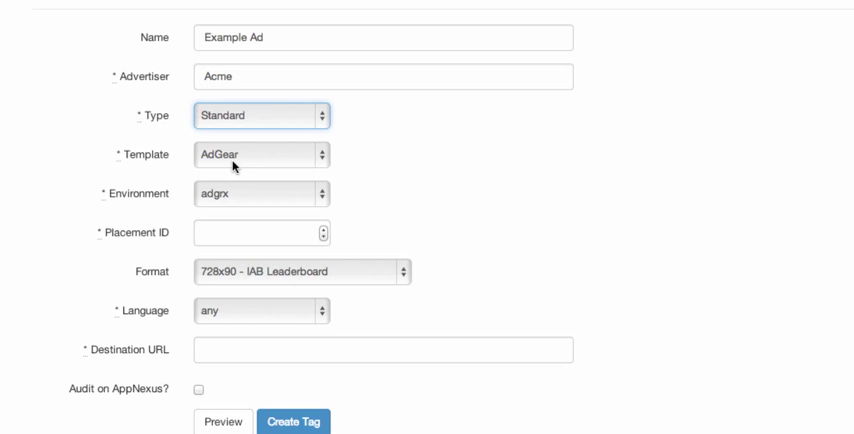
mouse_move(228, 168)
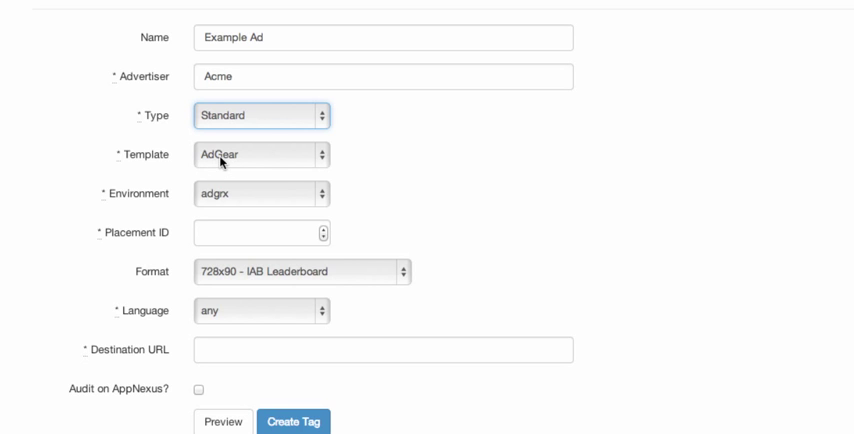
click(258, 155)
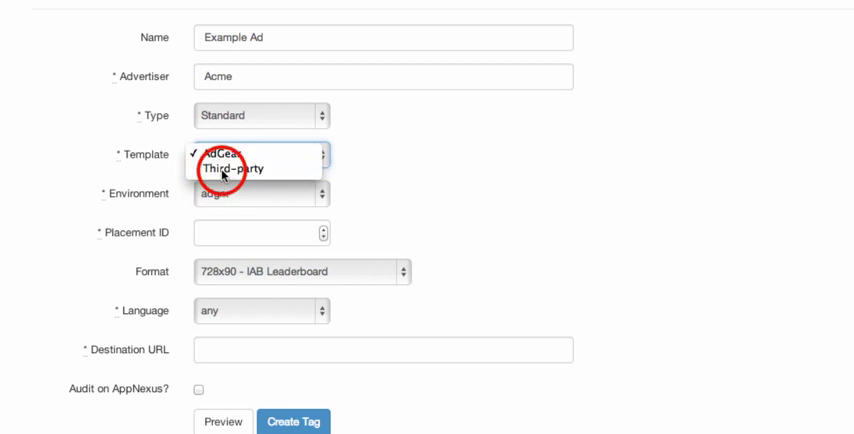
click(250, 168)
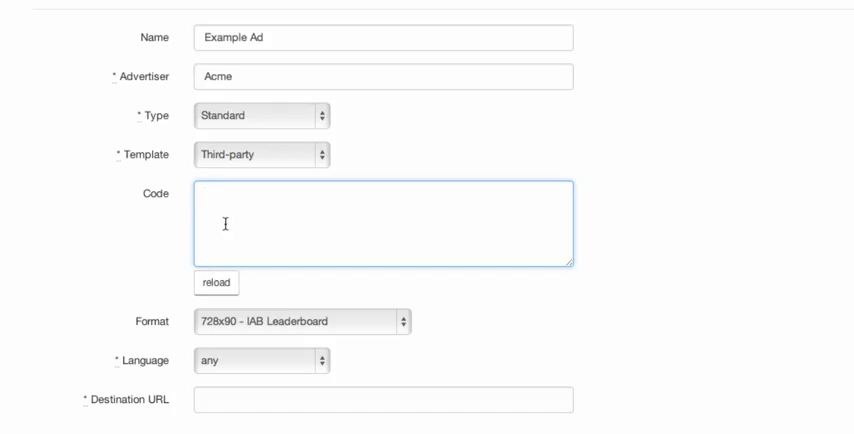
mouse_move(270, 240)
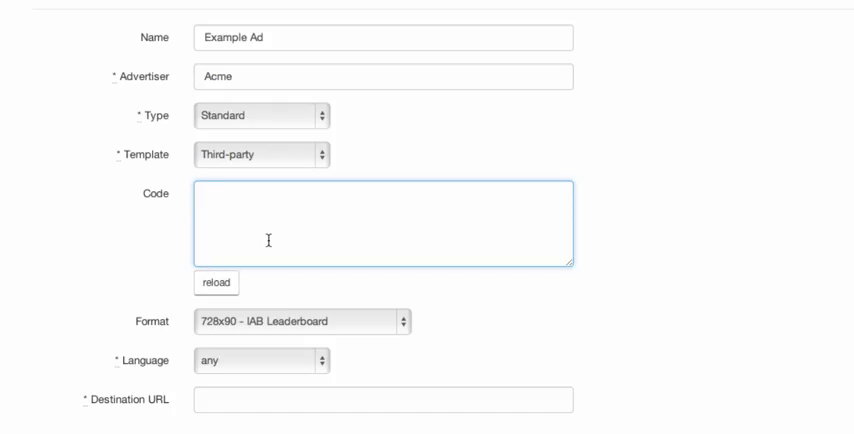
scroll(down, 3)
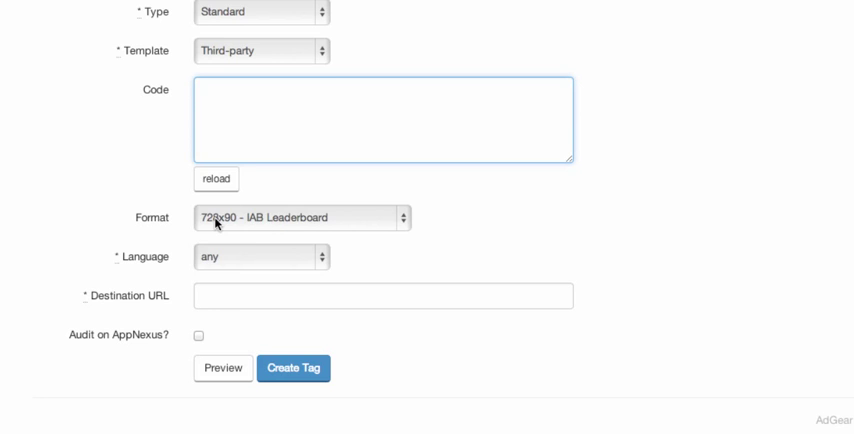
click(300, 217)
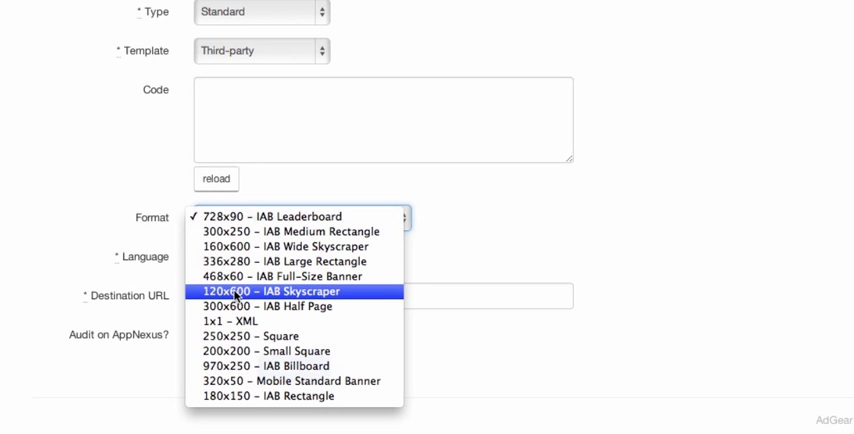
mouse_move(265, 396)
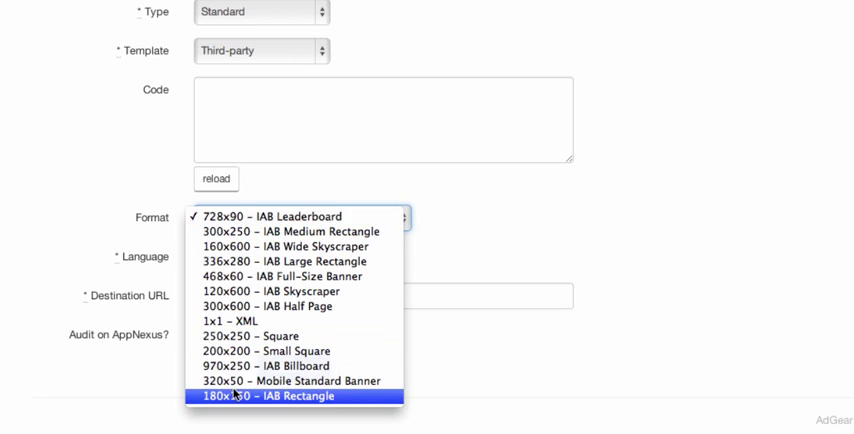
mouse_move(266, 276)
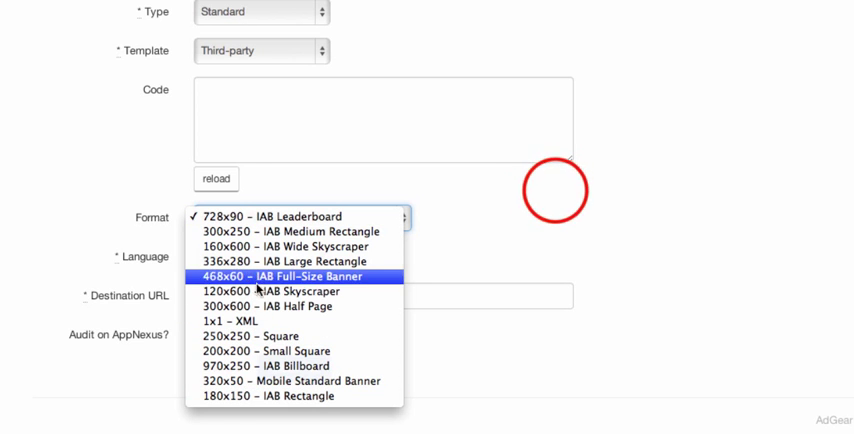
click(290, 216)
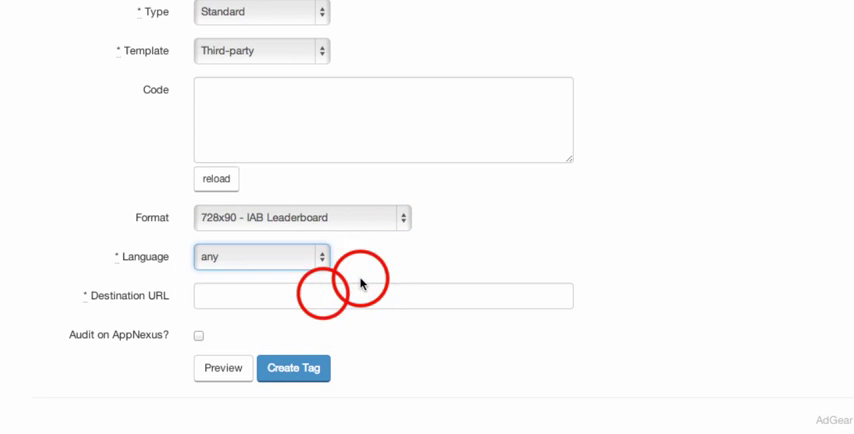
click(383, 295)
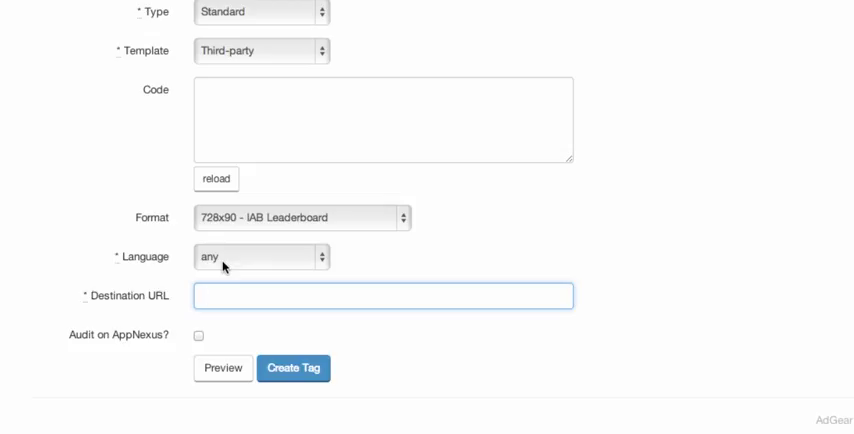
click(383, 295)
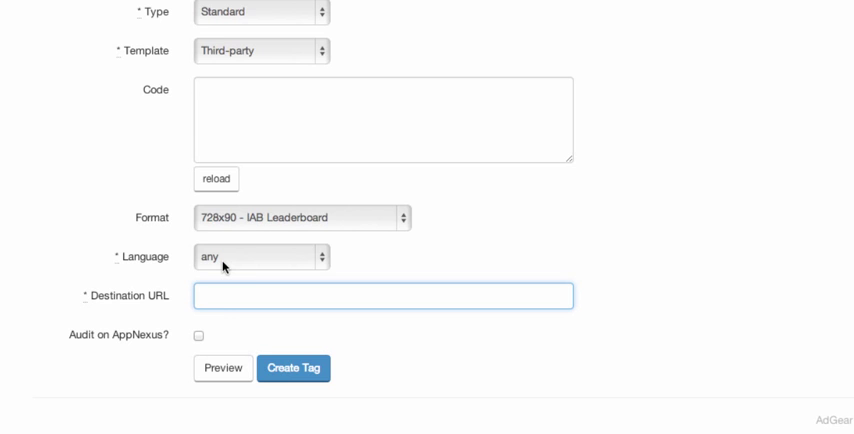
click(260, 256)
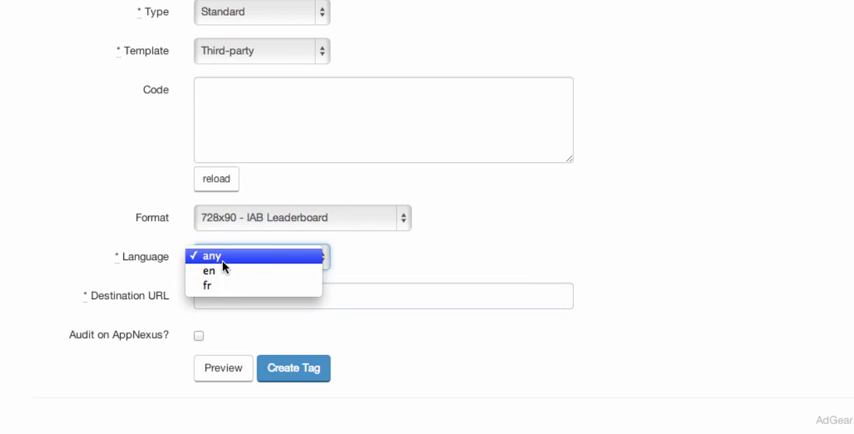
mouse_move(347, 259)
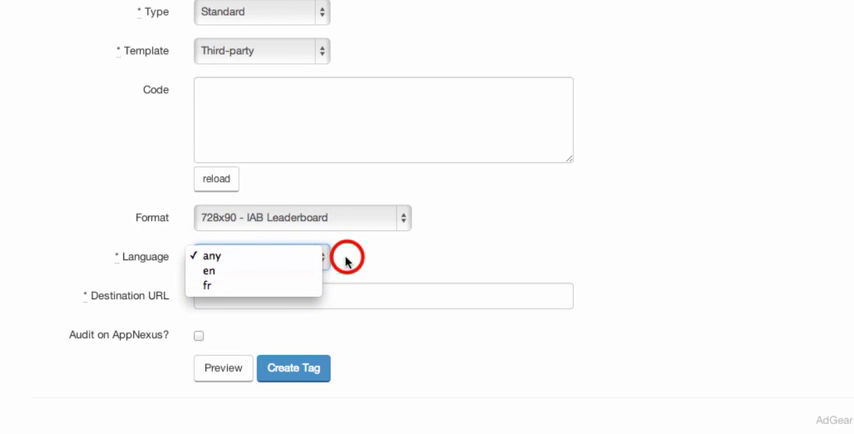
click(209, 255)
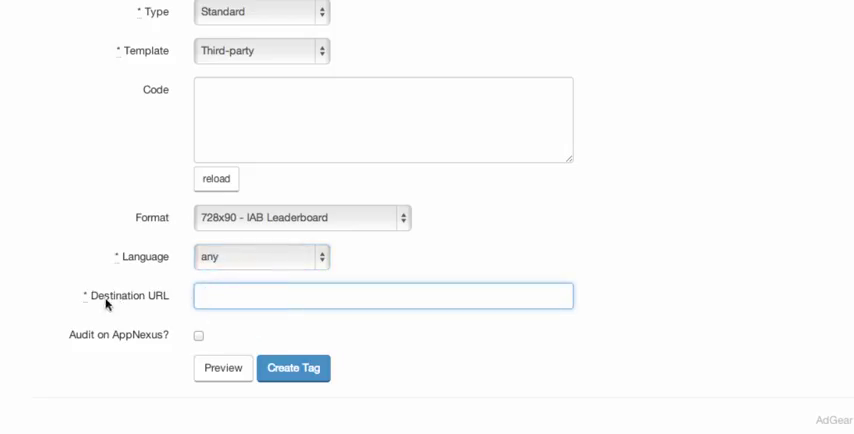
mouse_move(242, 326)
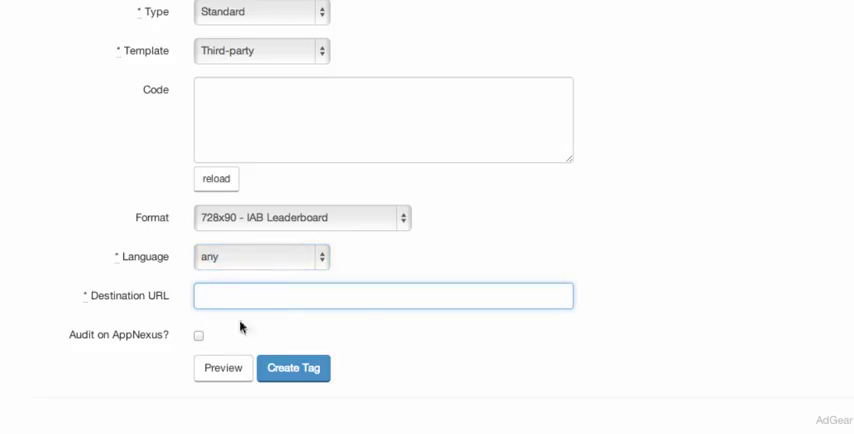
mouse_move(363, 325)
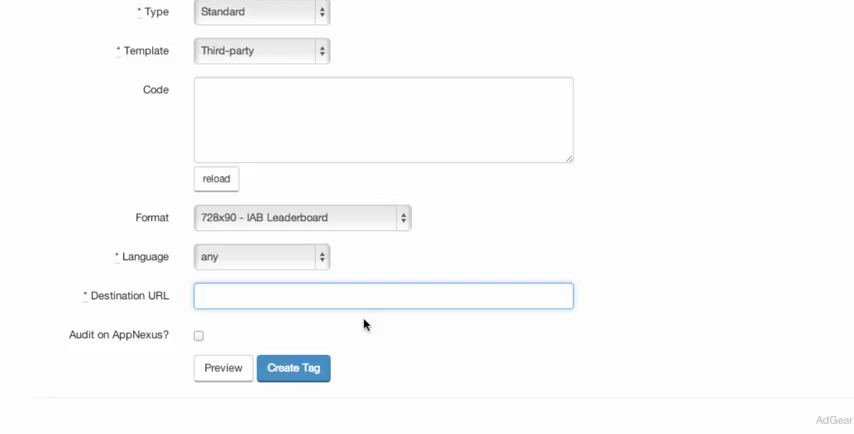
mouse_move(300, 327)
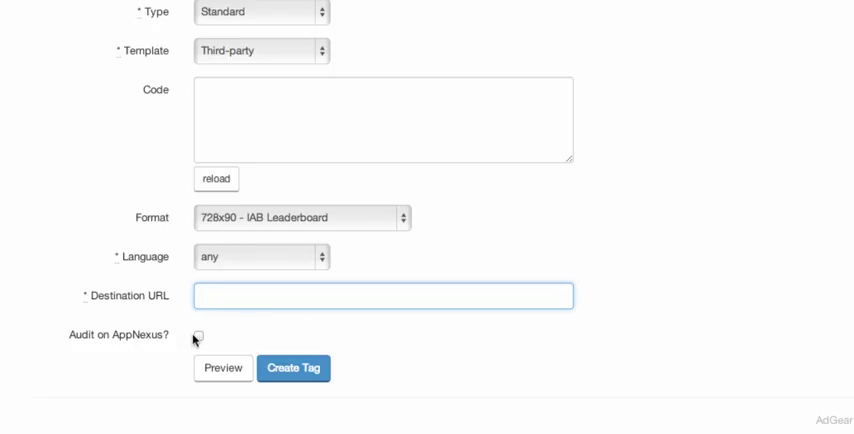
click(203, 333)
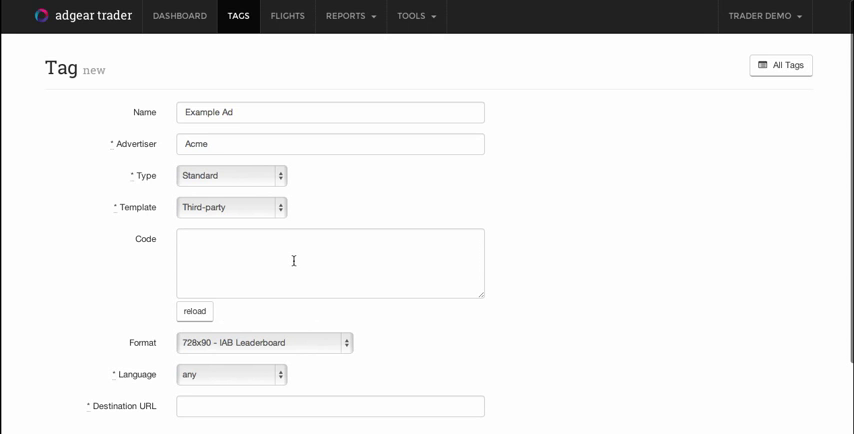
mouse_move(240, 211)
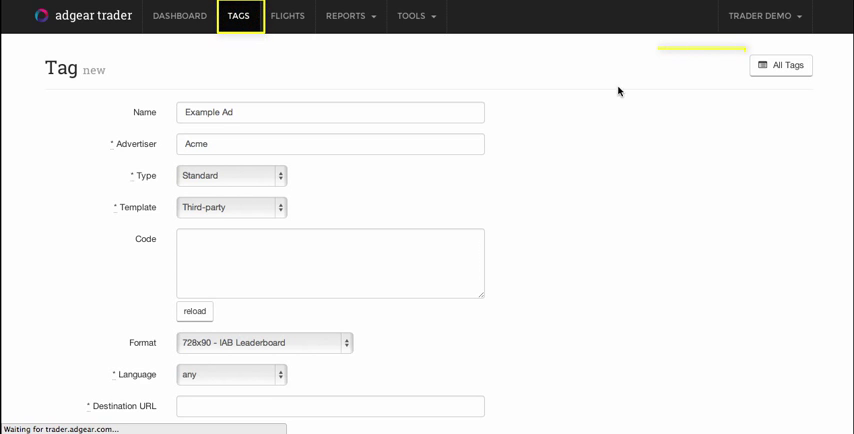
Return to the empty Tags listing without saving the Example Ad tag.
click(780, 65)
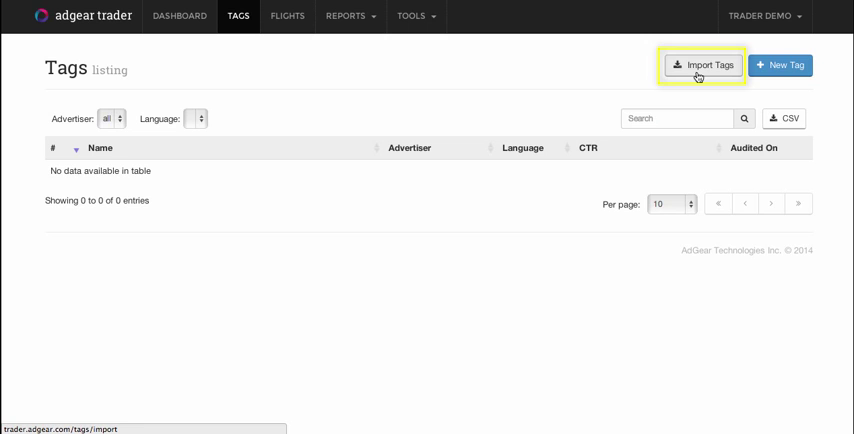
mouse_move(372, 112)
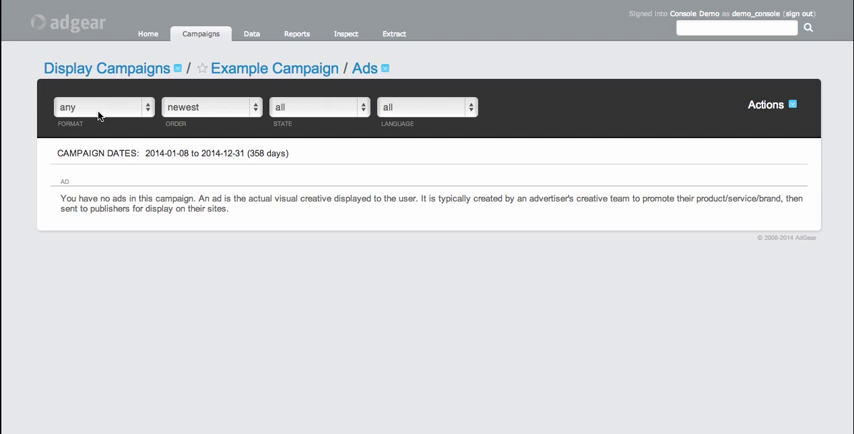
mouse_move(248, 110)
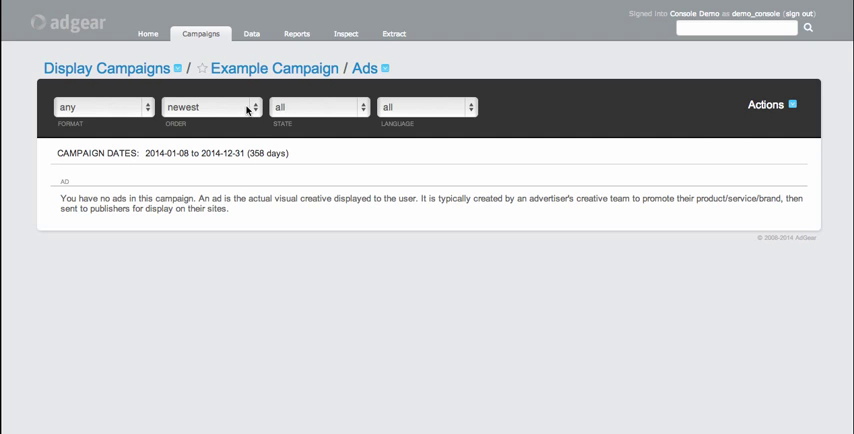
Create a new ad named BigBox, IAB Medium Rectangle (300x250), English language.
click(766, 104)
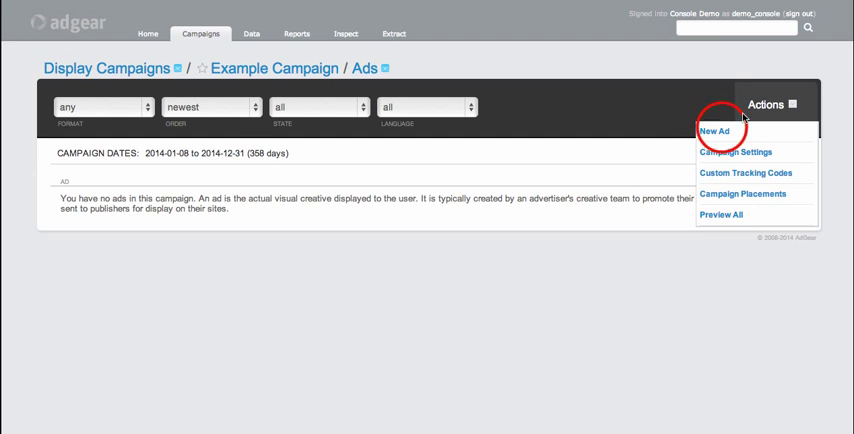
click(714, 131)
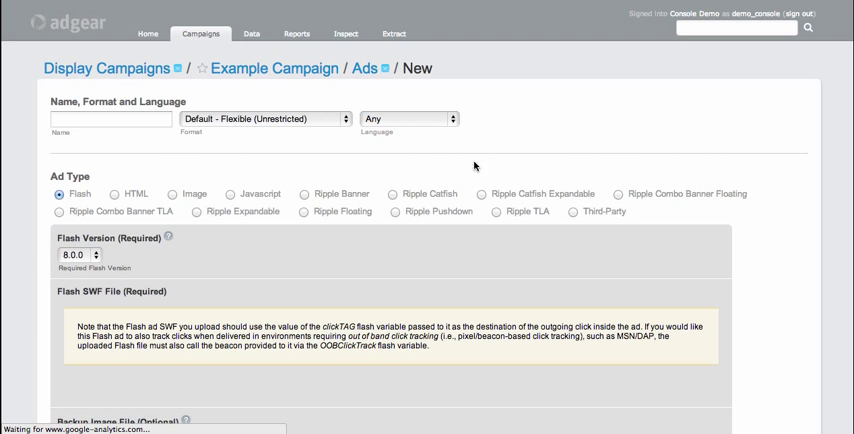
click(265, 118)
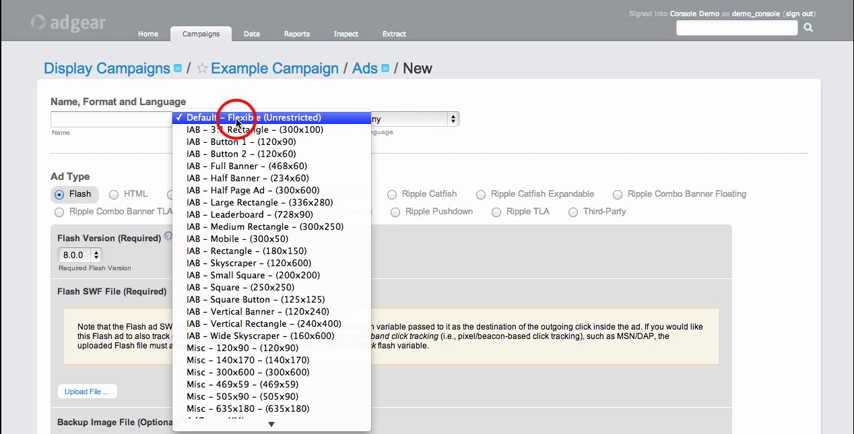
mouse_move(270, 226)
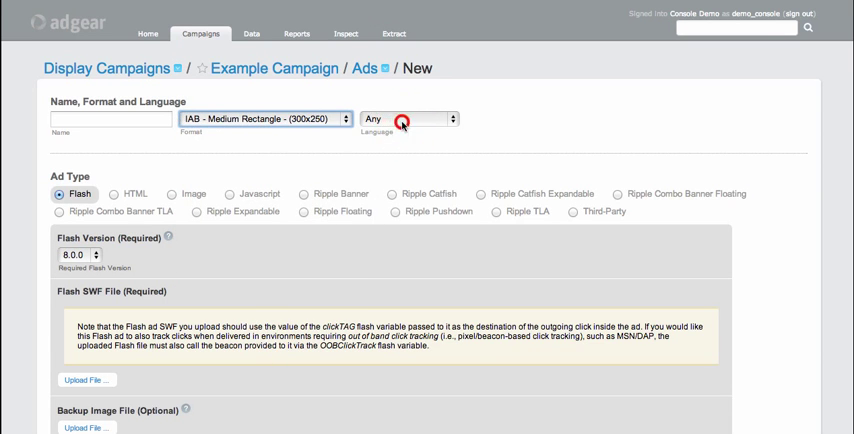
click(408, 119)
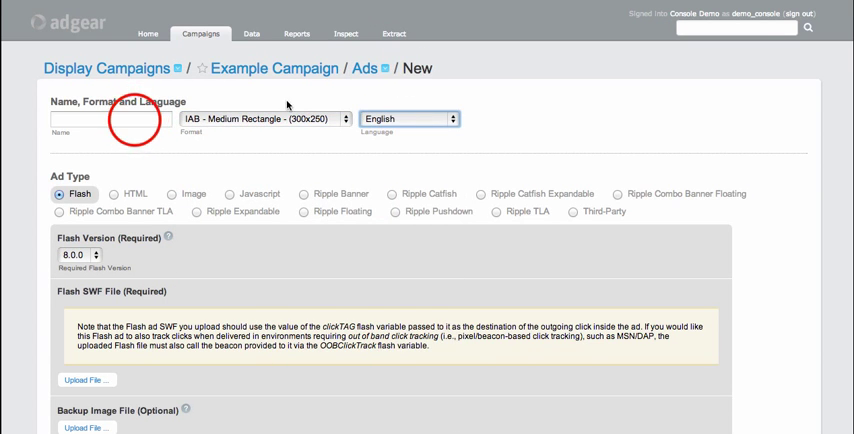
click(108, 119)
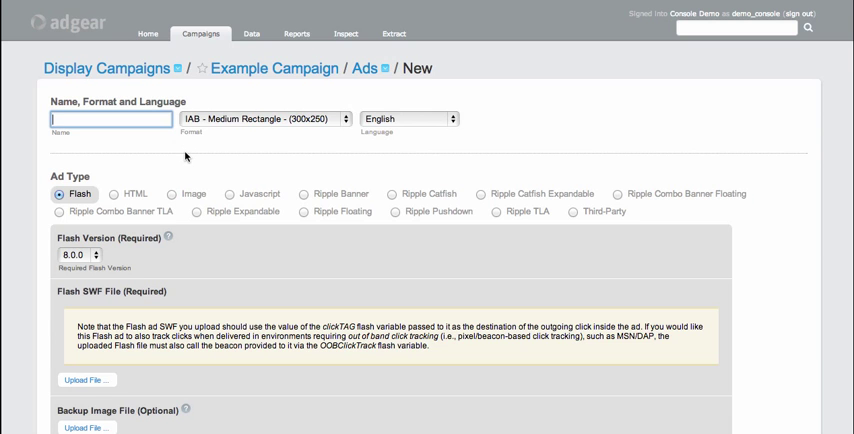
text(BigBox)
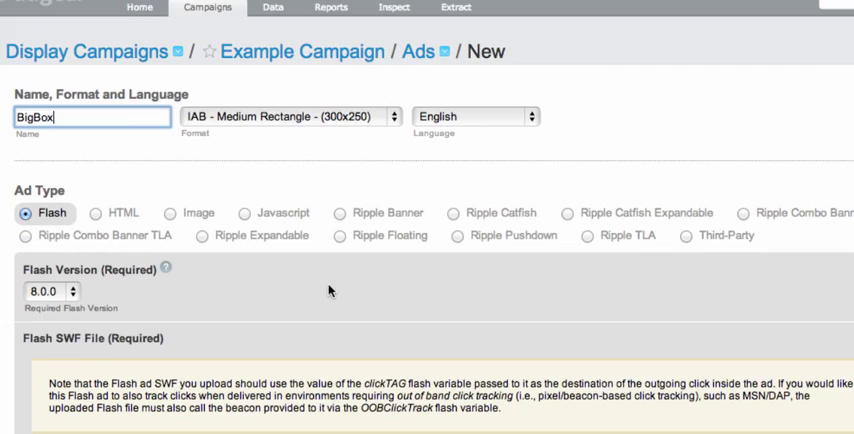
Review the Ripple Catfish and Ripple Catfish Expandable types, then choose Image for BigBox.
scroll(down, 3)
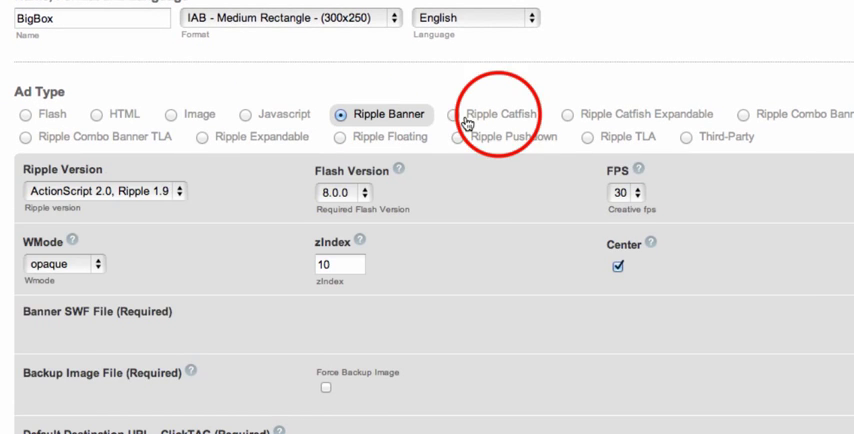
click(463, 113)
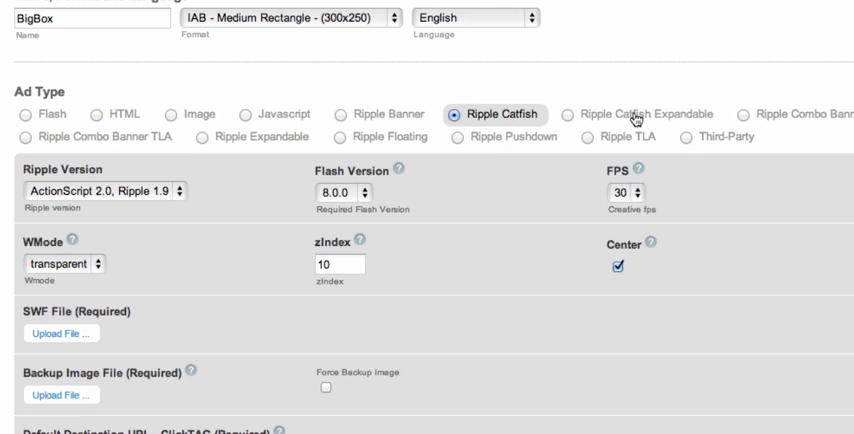
click(572, 114)
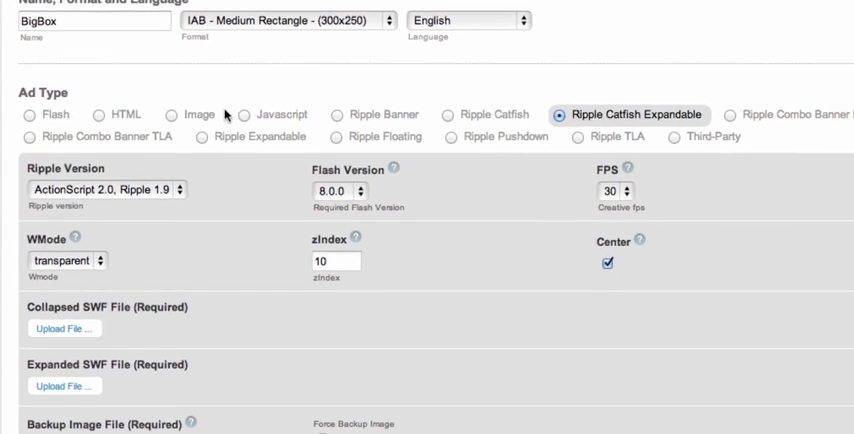
click(175, 116)
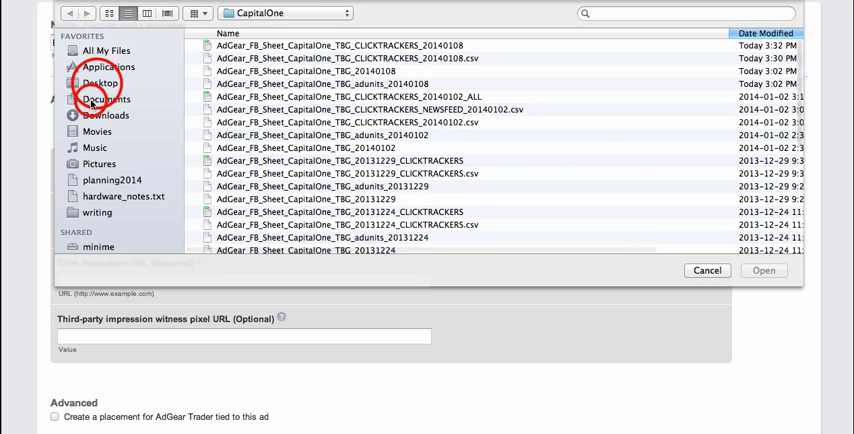
click(101, 82)
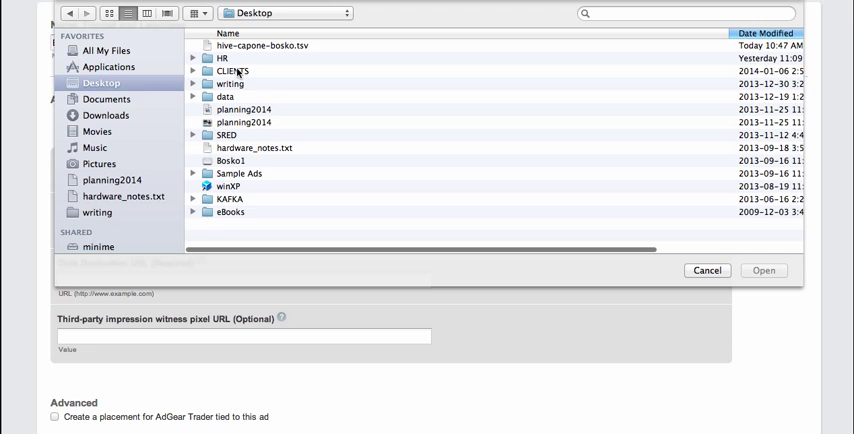
double_click(239, 173)
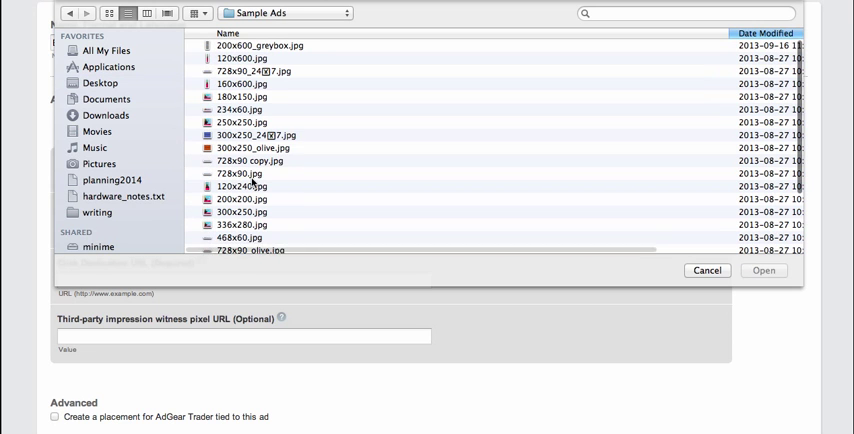
scroll(down, 3)
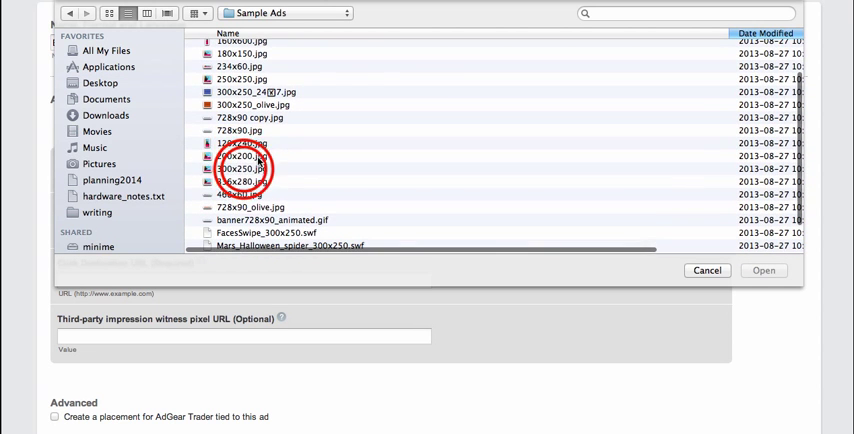
click(764, 270)
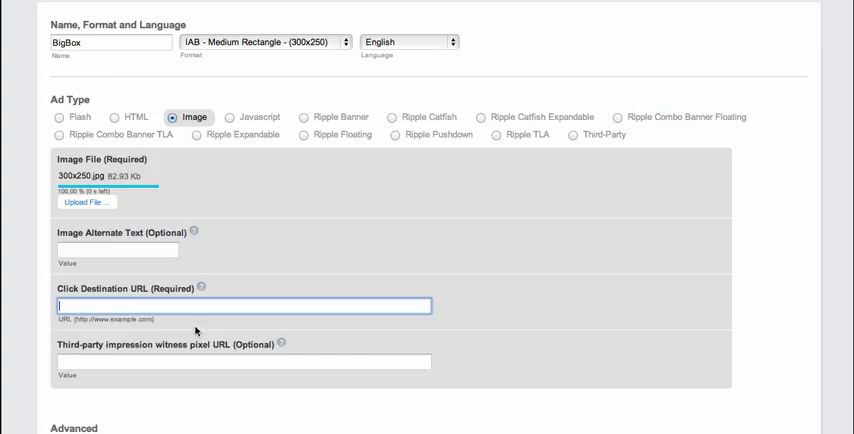
text(http://www.adgear.com/)
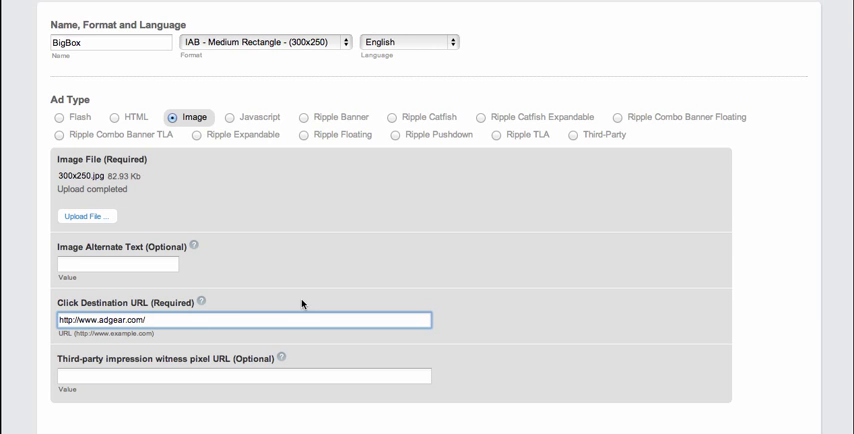
scroll(down, 3)
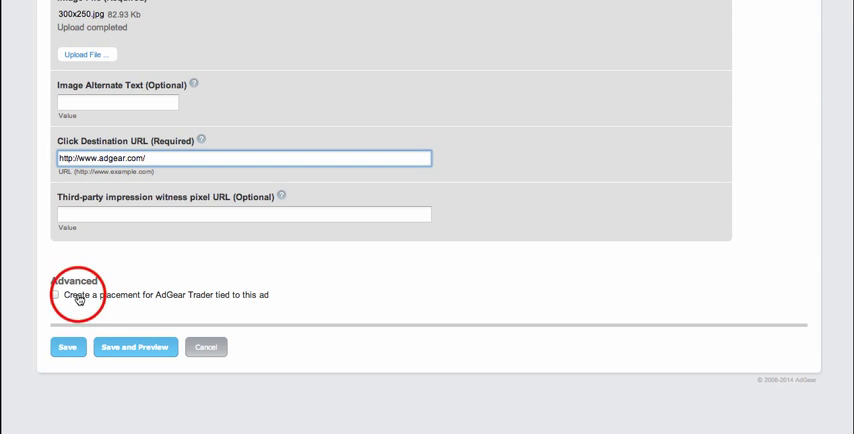
Tick 'Create a placement for AdGear Trader' and save the BigBox ad.
click(54, 294)
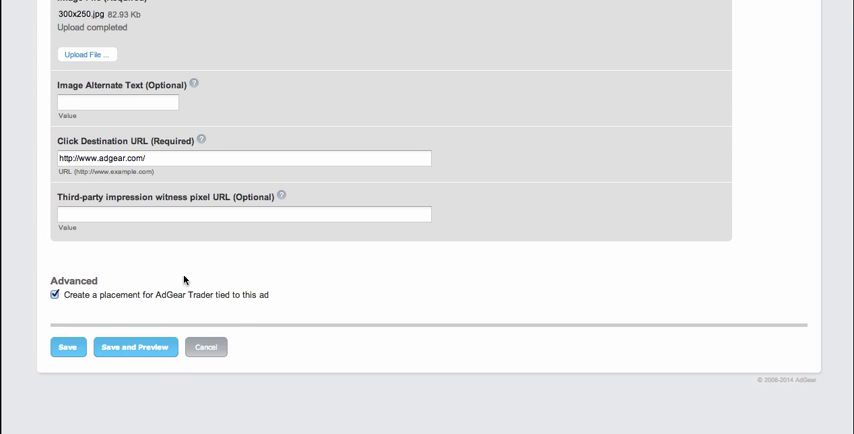
click(66, 347)
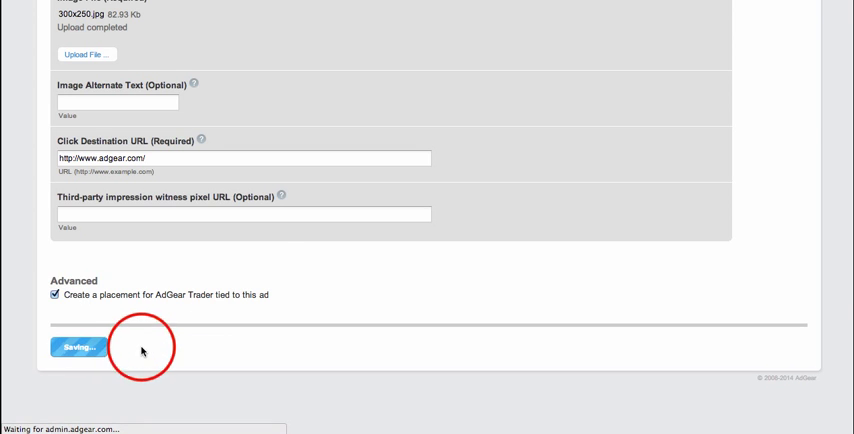
click(76, 347)
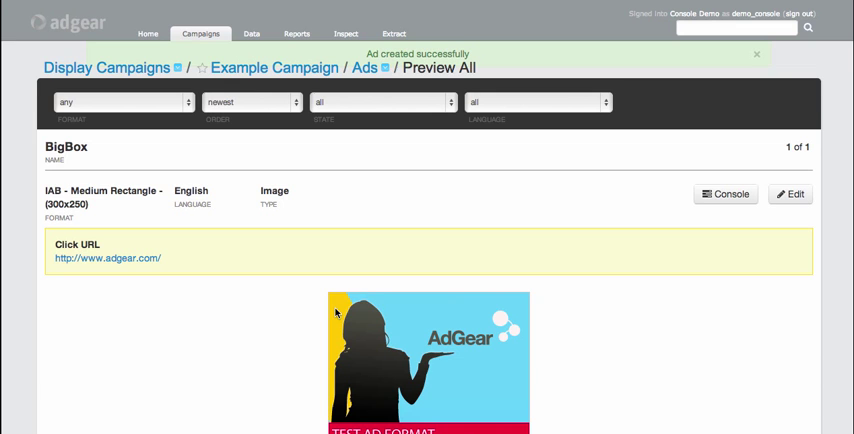
Test the BigBox ad's click tracking, then go back to the campaign's Ads list.
scroll(down, 3)
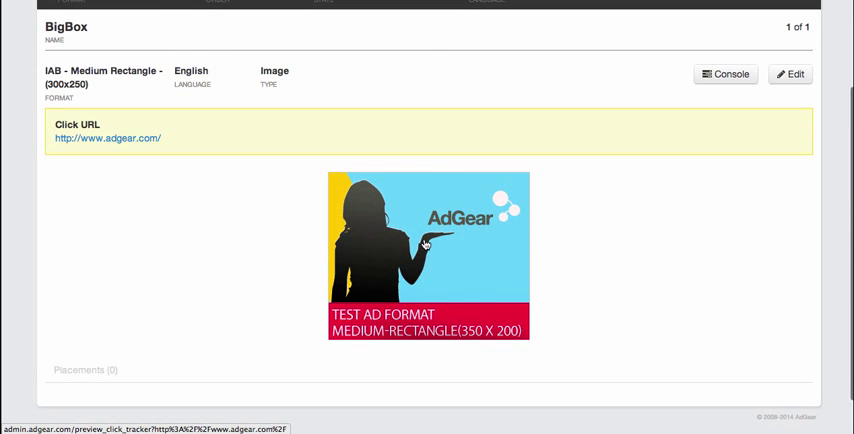
mouse_move(445, 274)
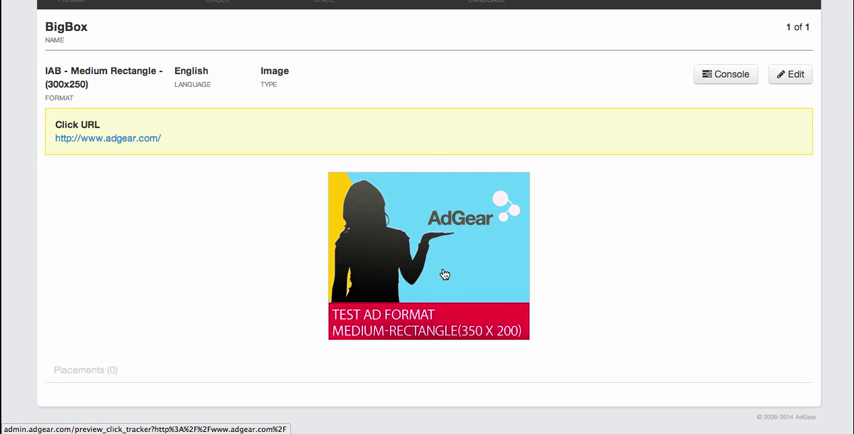
click(443, 275)
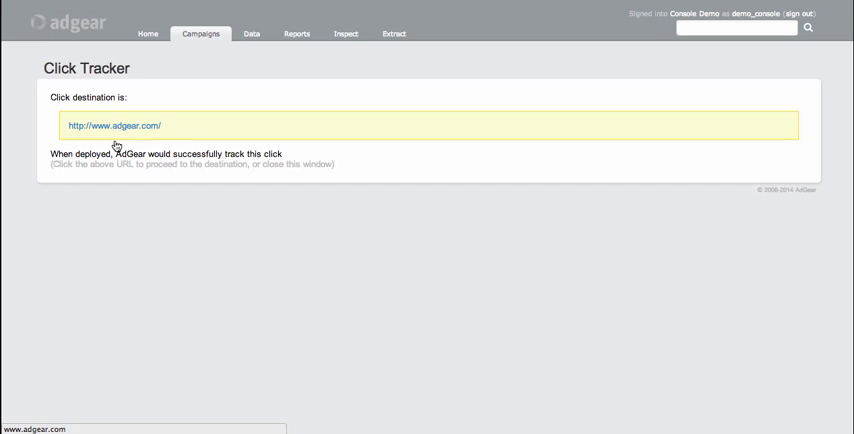
mouse_move(45, 127)
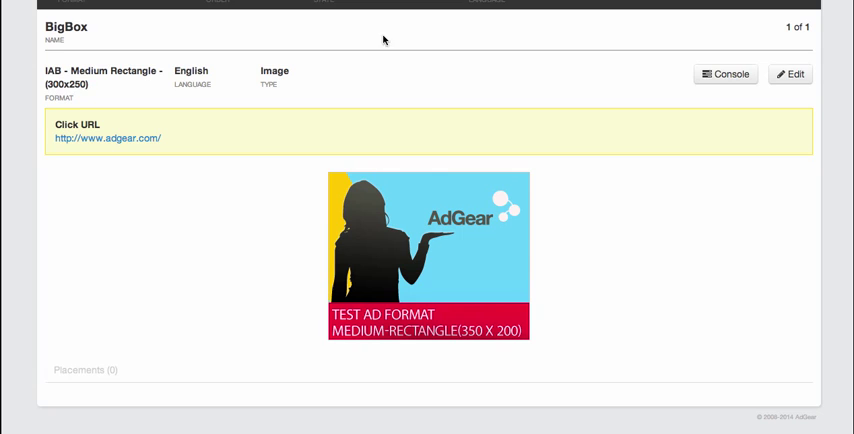
click(366, 27)
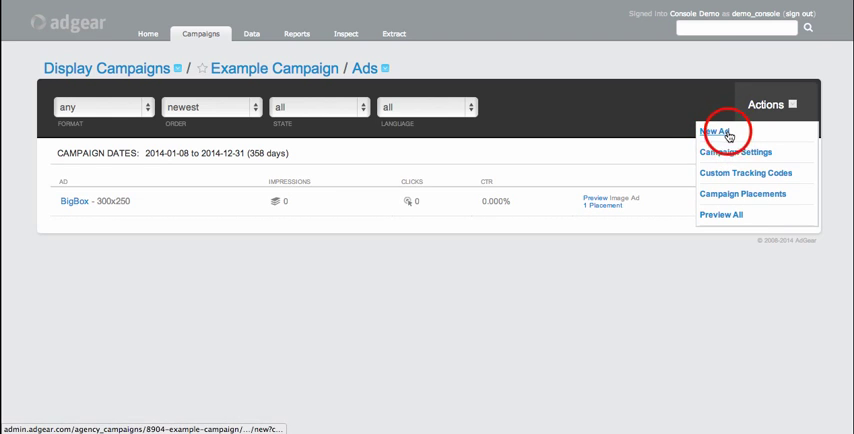
Create a new Leaderboard ad in IAB Leaderboard (728x90) format, English language.
click(720, 131)
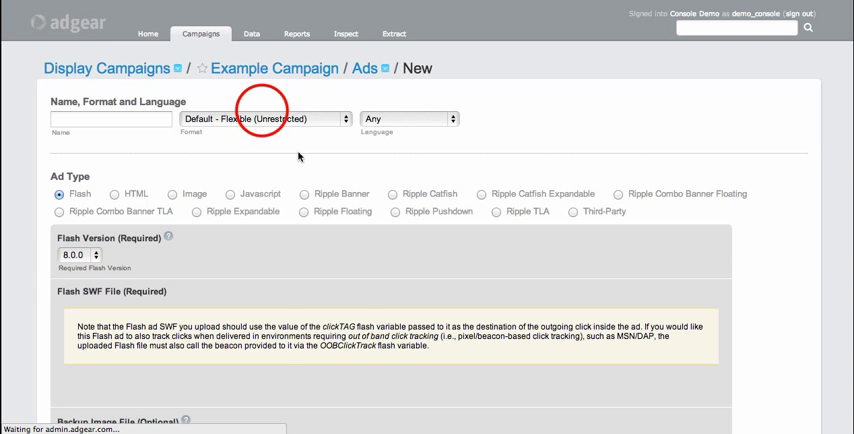
click(265, 119)
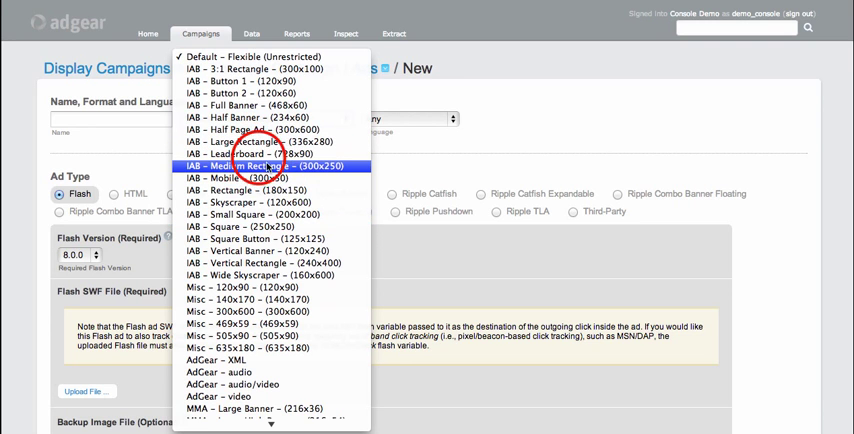
click(248, 153)
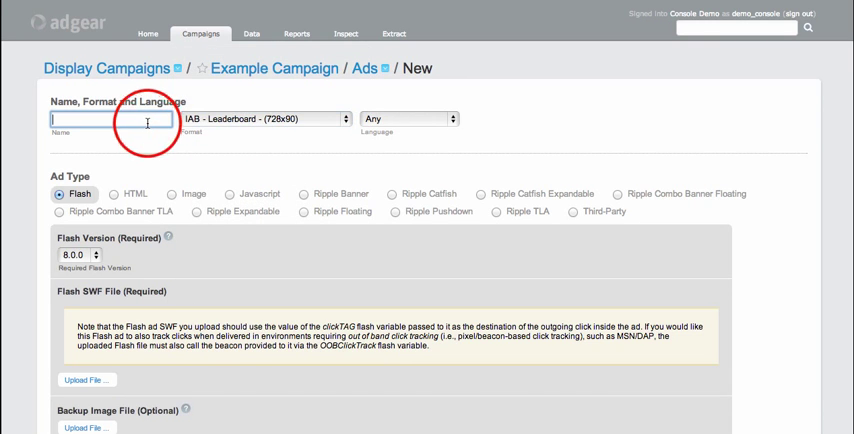
text(Leader)
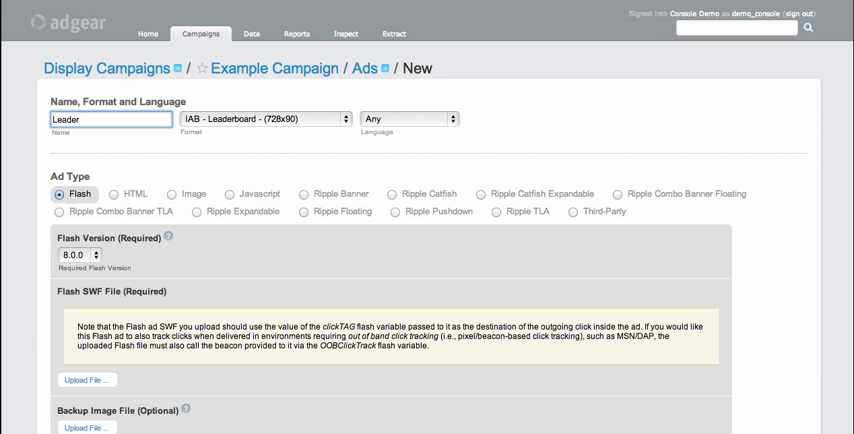
click(408, 119)
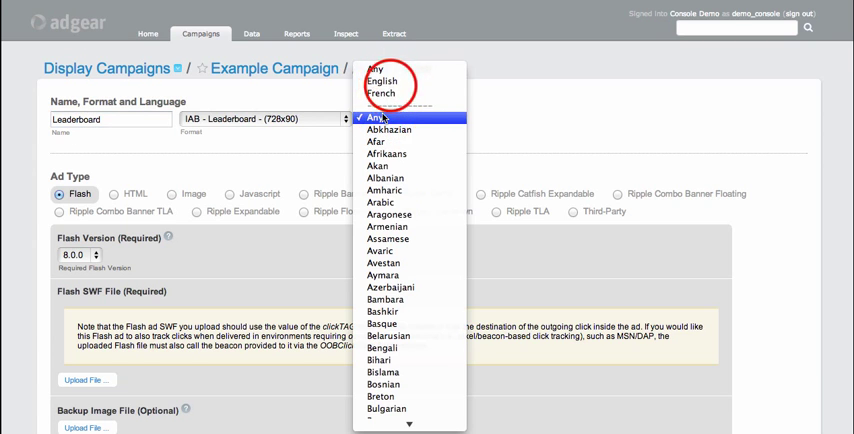
click(380, 81)
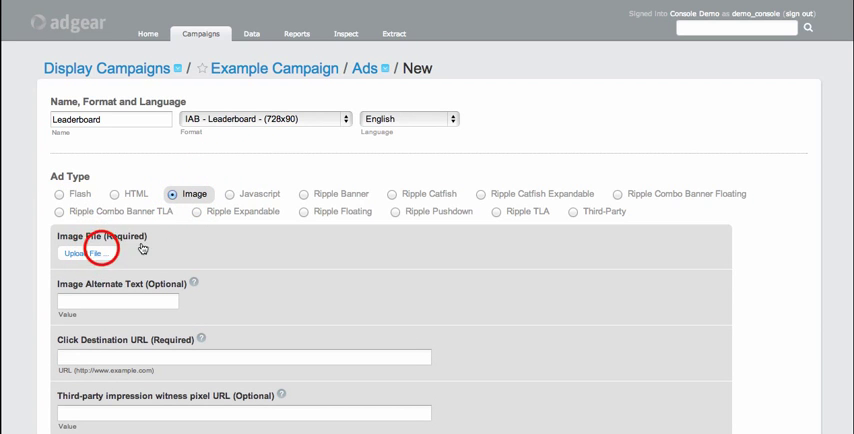
click(74, 253)
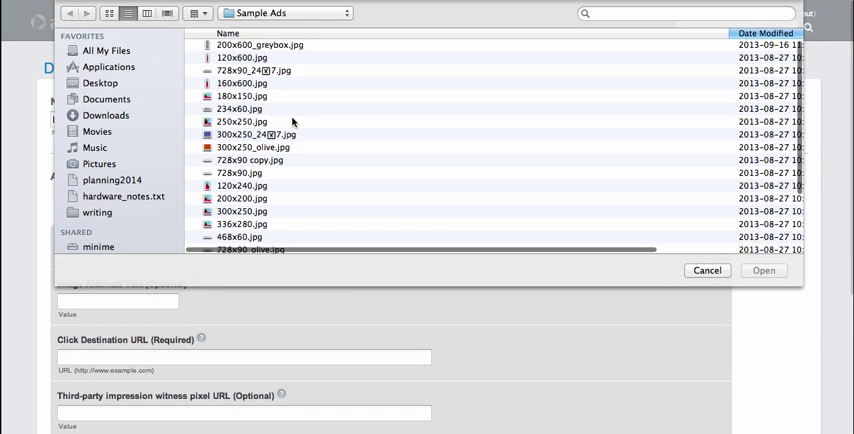
click(707, 270)
text(http)
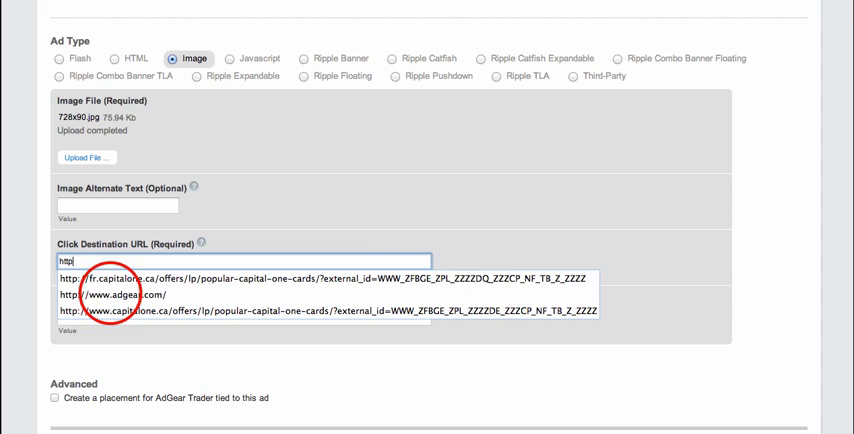
click(138, 294)
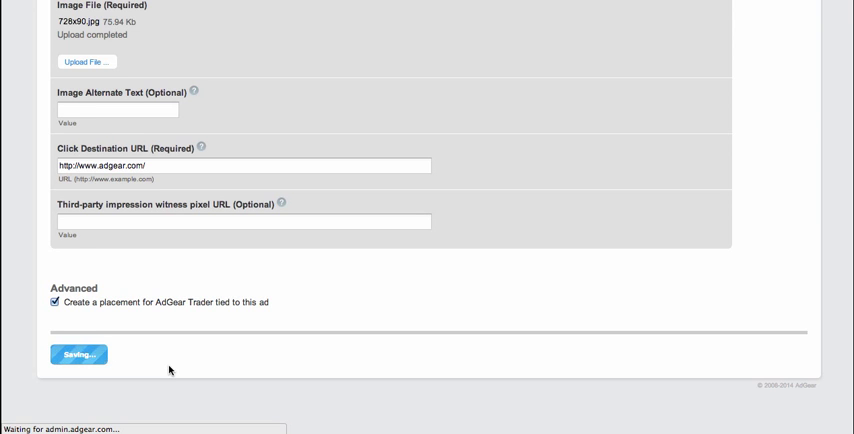
click(78, 354)
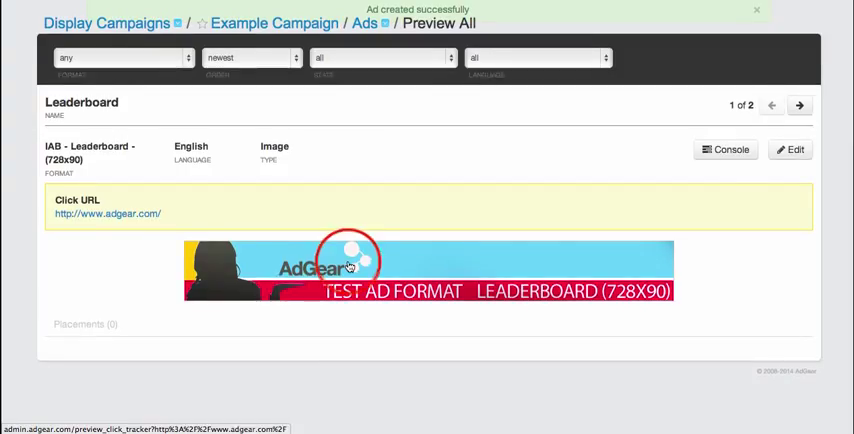
click(350, 267)
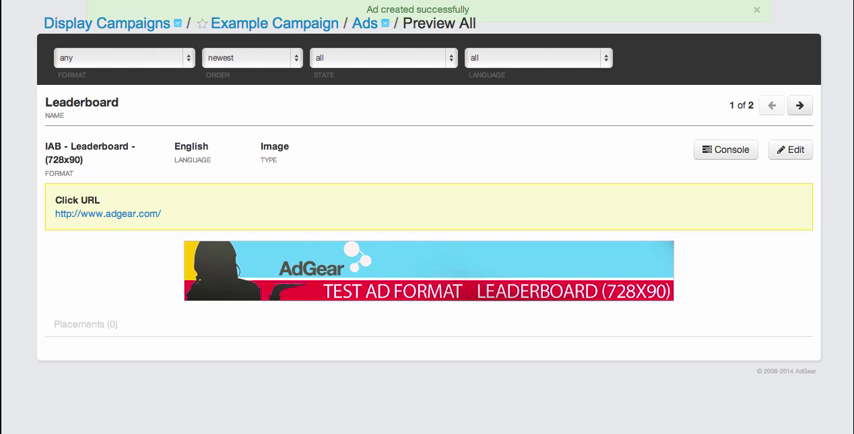
click(364, 23)
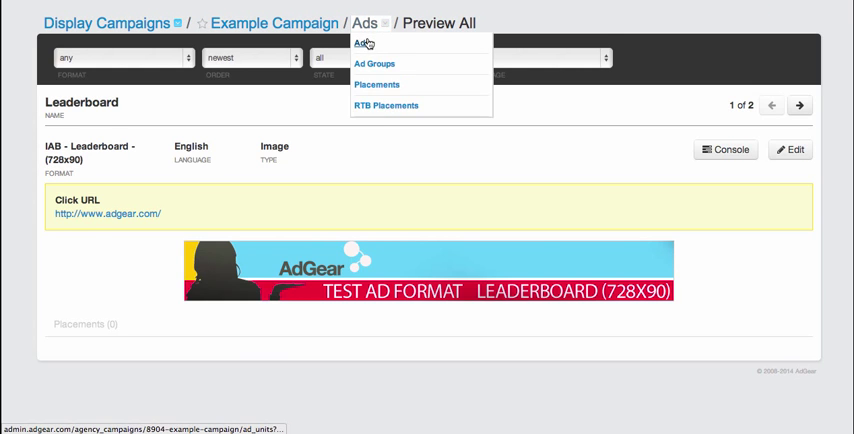
Switch to Example Campaign's Placements list and select BigBox placement 57151.
click(377, 84)
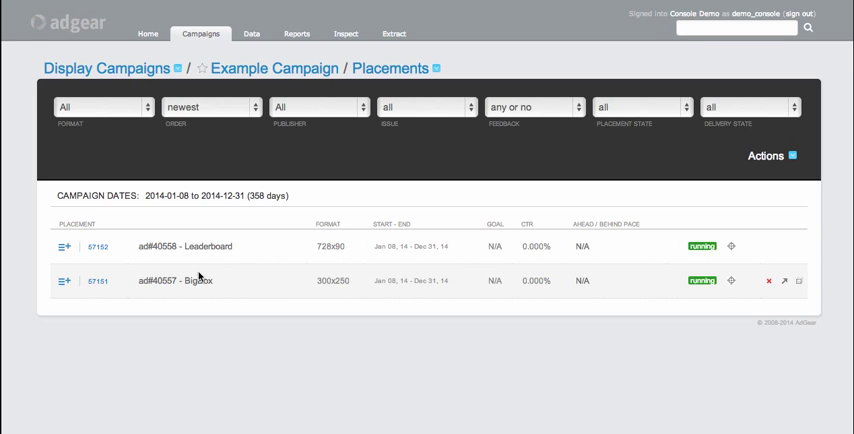
mouse_move(175, 246)
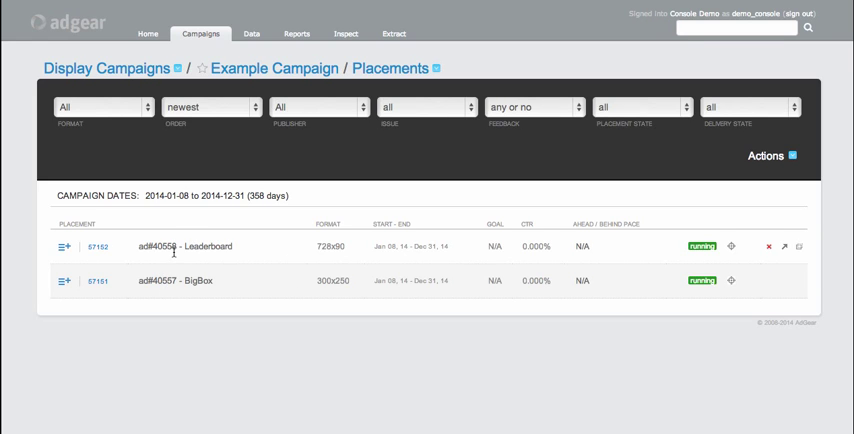
mouse_move(185, 277)
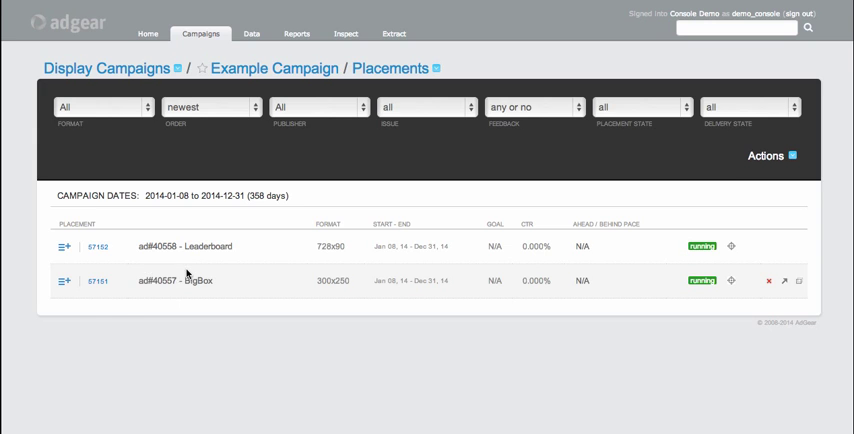
click(98, 281)
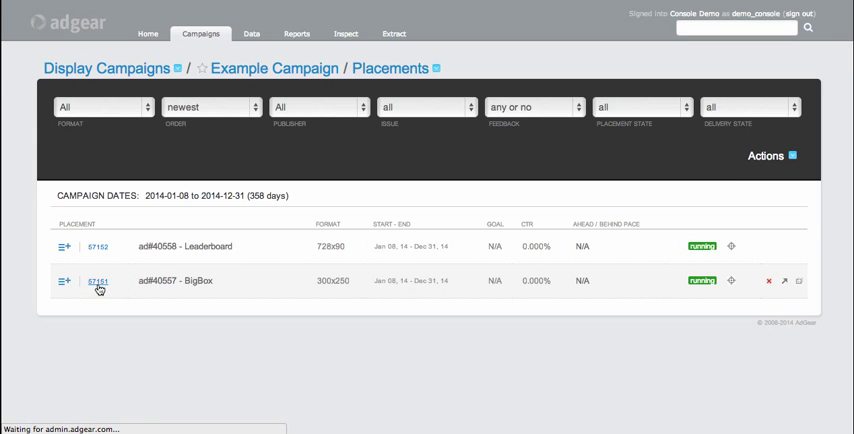
Set BigBox placement's publisher to AdGear Trader and keep the BigBox ad checkbox ticked.
click(66, 281)
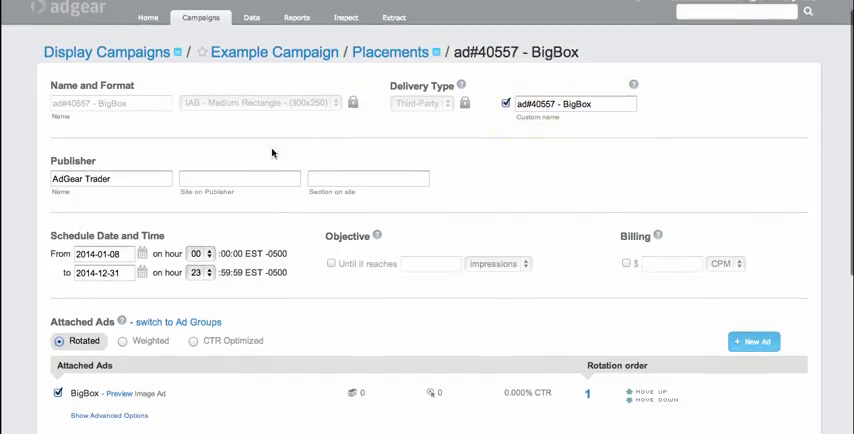
click(262, 103)
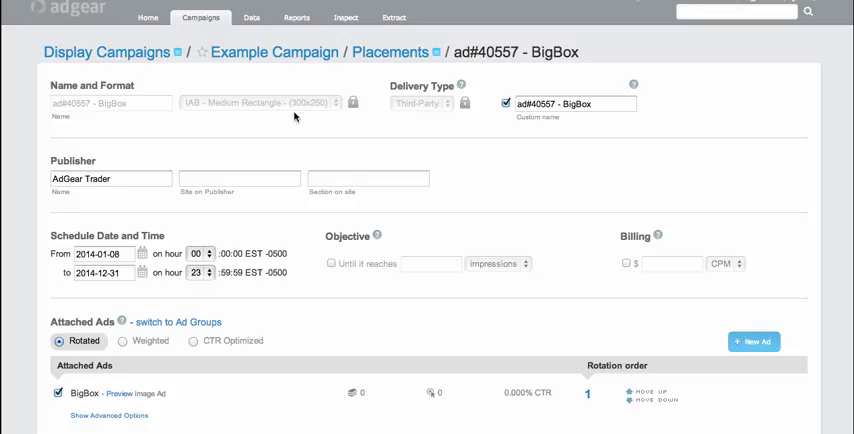
mouse_move(145, 138)
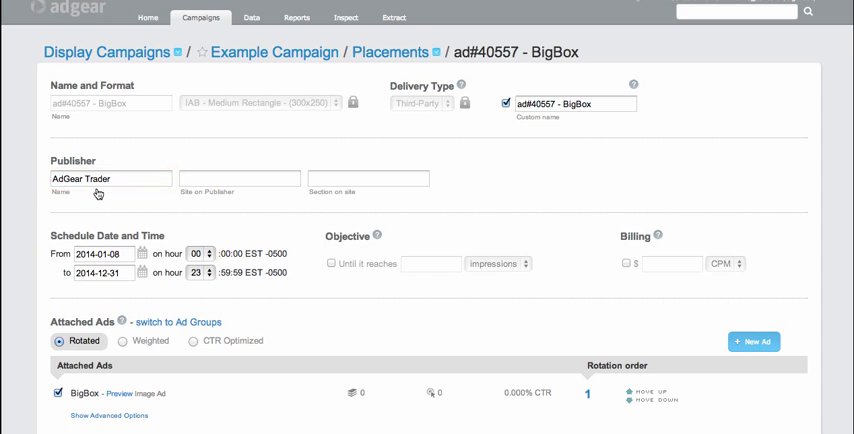
scroll(down, 3)
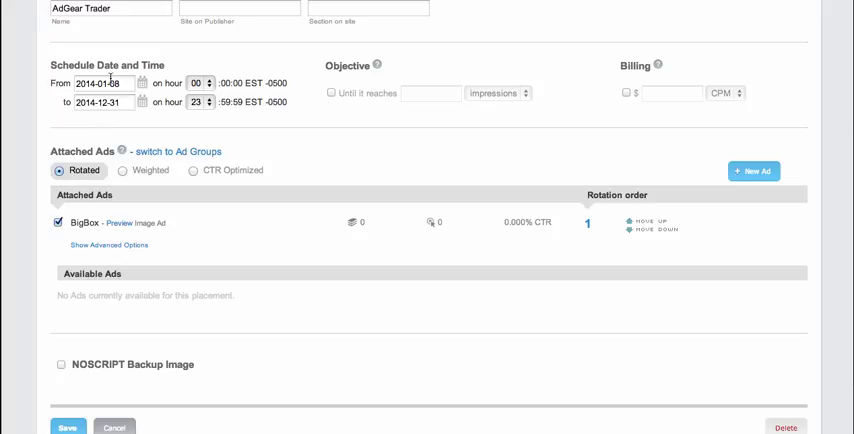
scroll(down, 3)
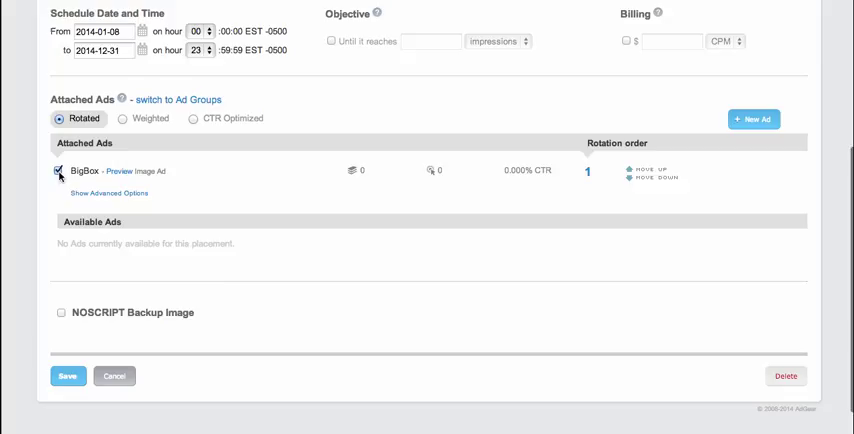
click(58, 170)
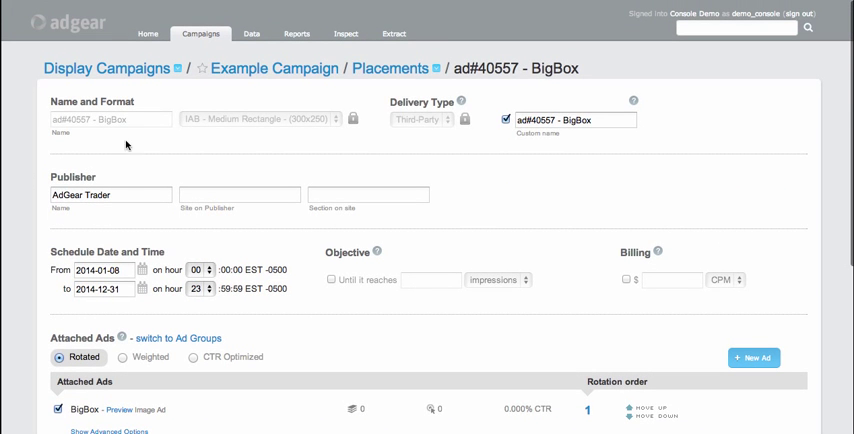
View the Leaderboard placement's AdGear Trader publisher and attached ad, then go back to Placements.
click(392, 68)
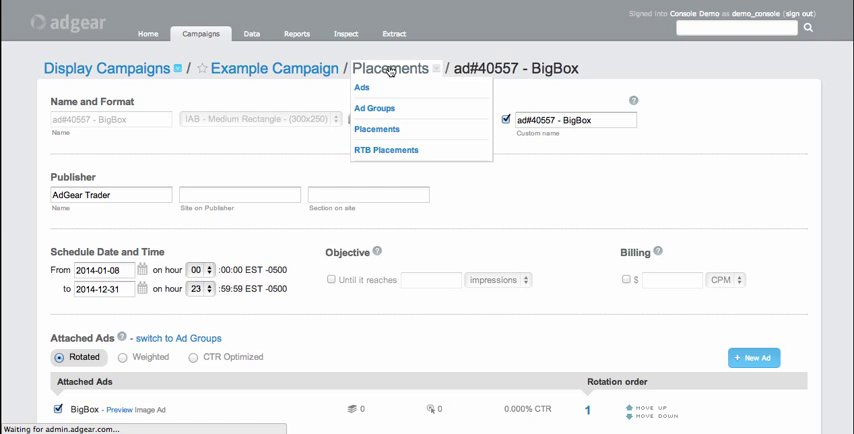
click(377, 128)
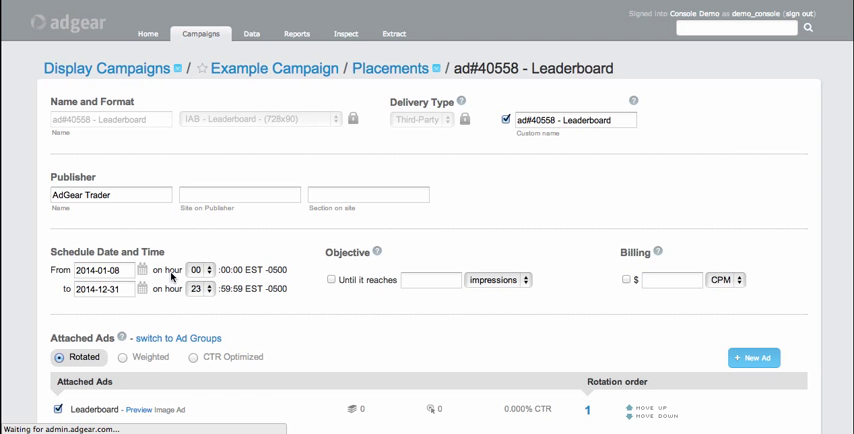
scroll(down, 3)
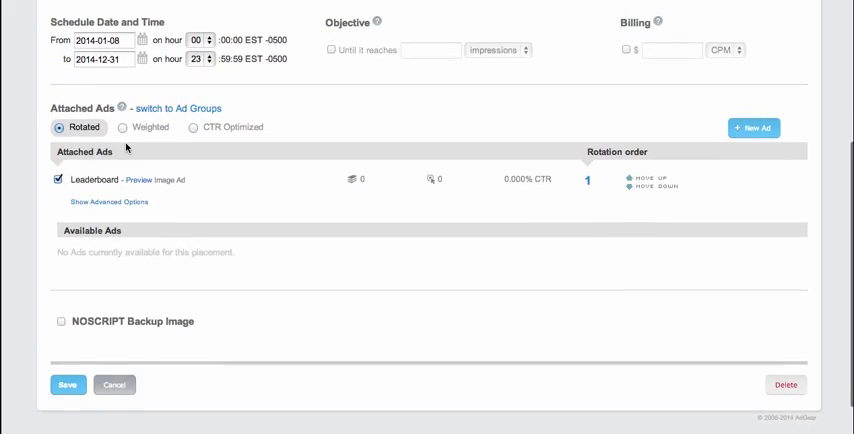
click(391, 68)
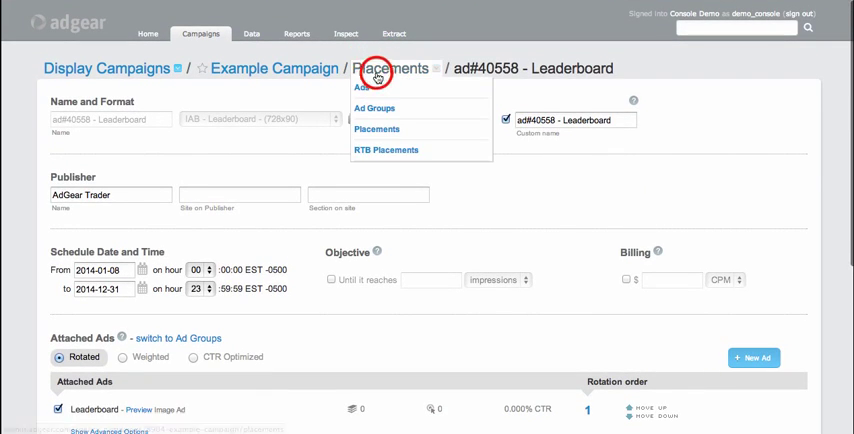
click(377, 128)
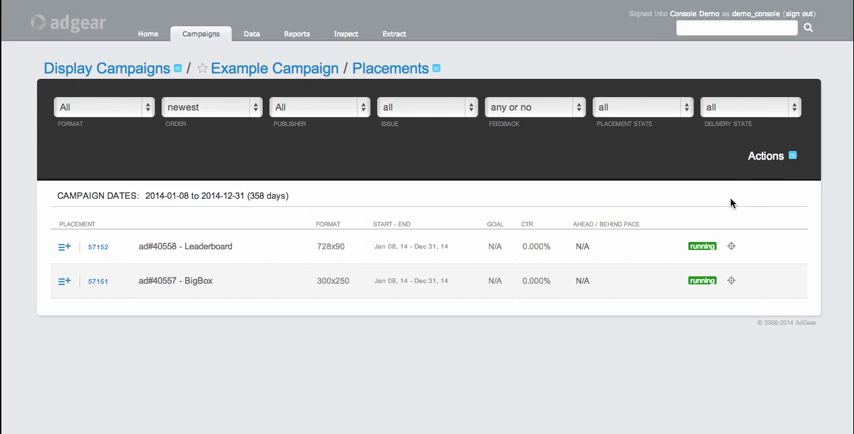
Open Invite Publishers and highlight AdGear Trader's 300x250 and 728x90 placement formats.
click(765, 155)
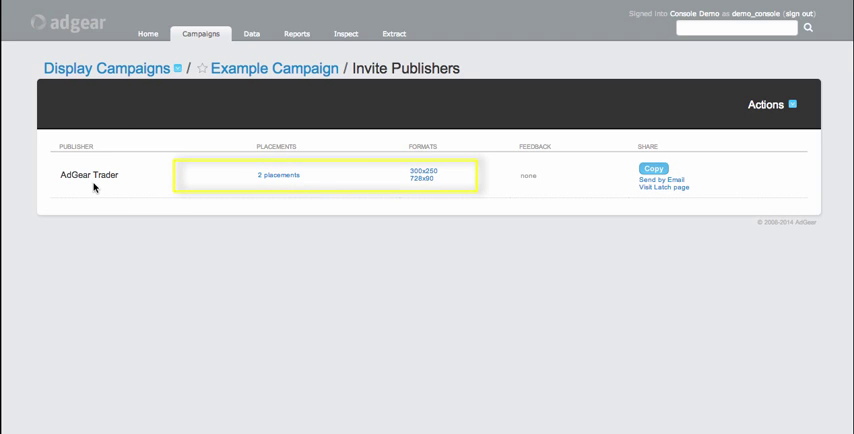
mouse_move(320, 184)
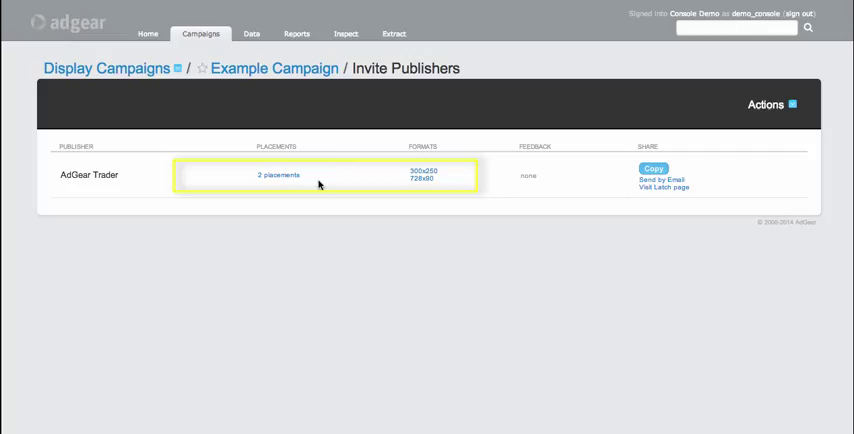
mouse_move(127, 187)
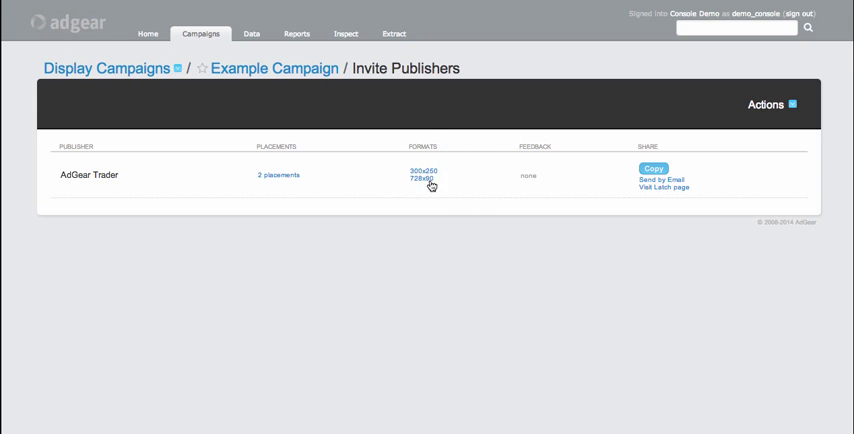
double_click(423, 170)
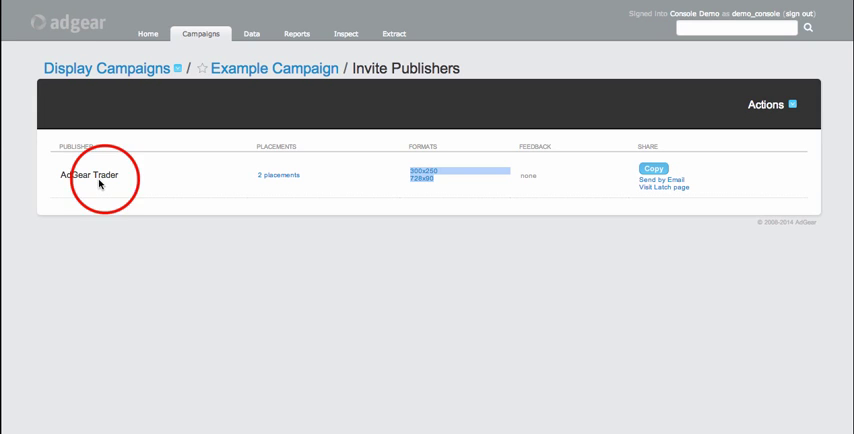
mouse_move(369, 240)
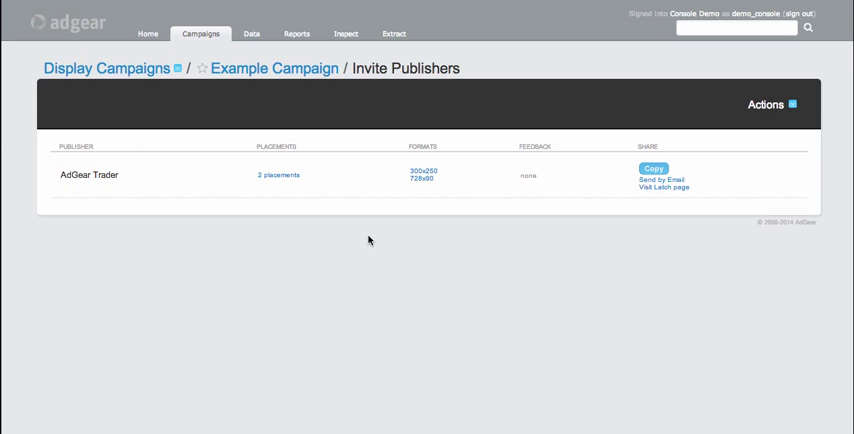
mouse_move(426, 202)
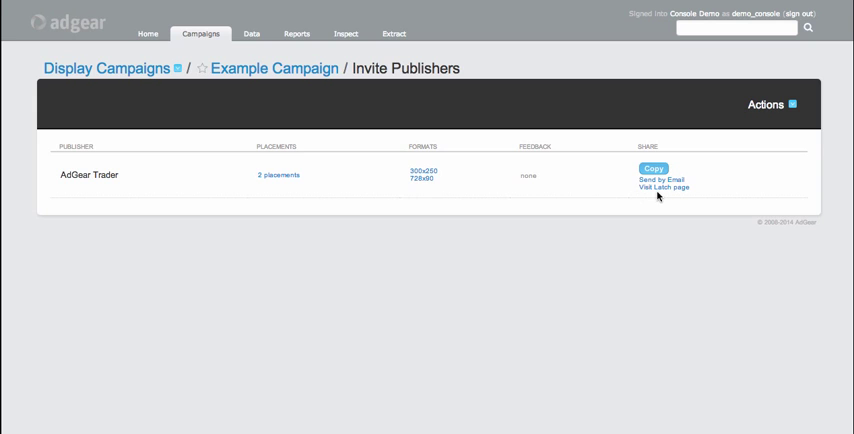
mouse_move(659, 187)
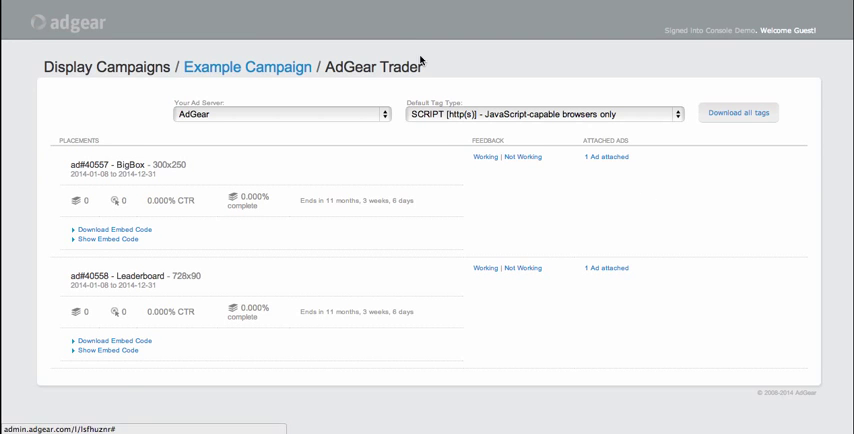
mouse_move(420, 62)
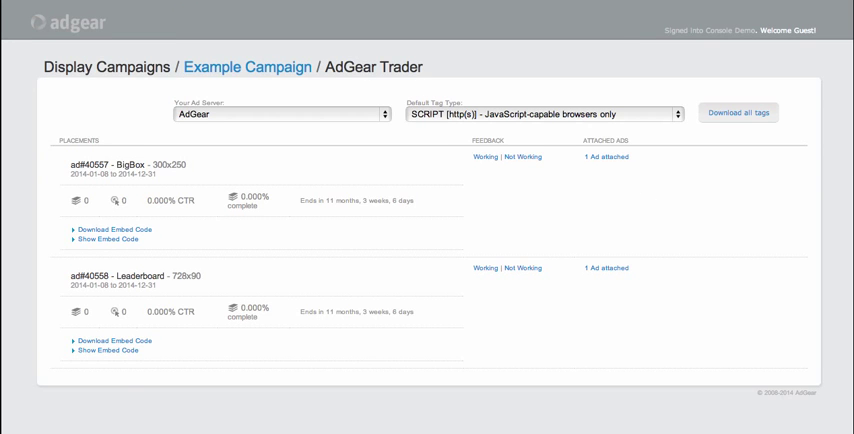
mouse_move(249, 101)
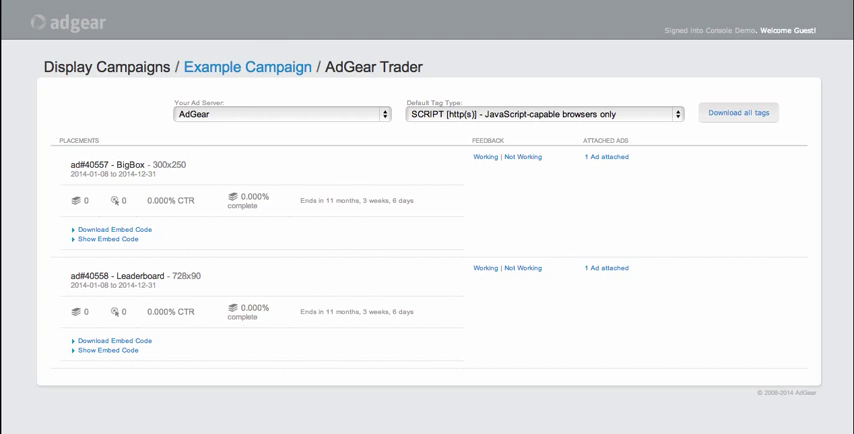
Visit AdGear Trader's latch page listing the BigBox and Leaderboard embed codes.
click(238, 16)
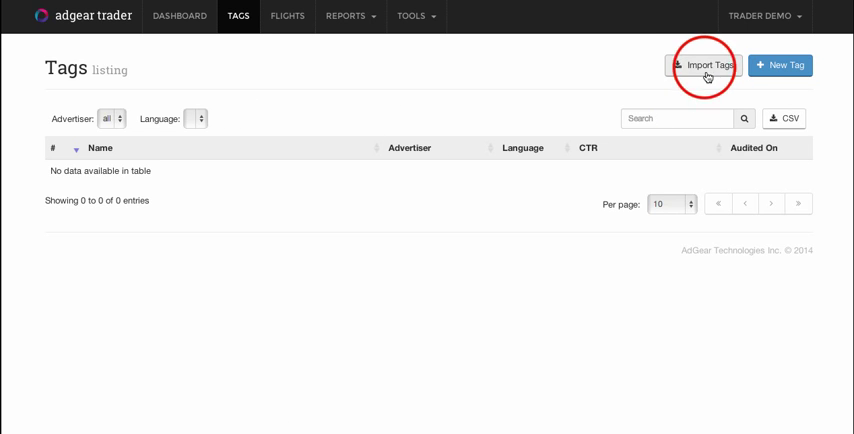
click(708, 65)
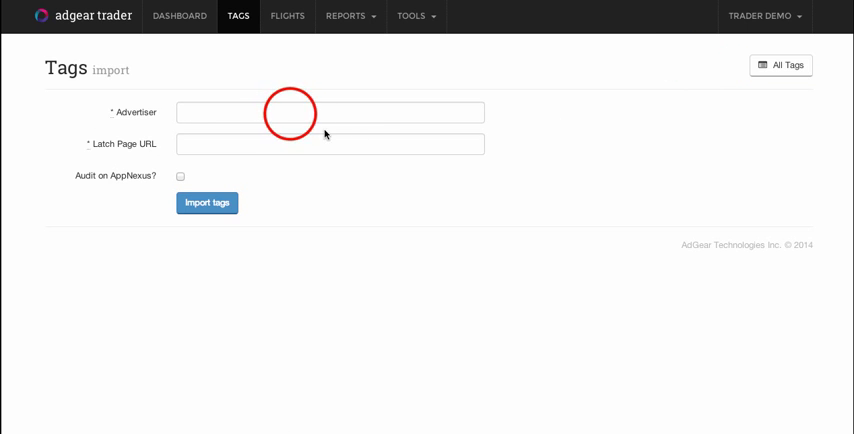
text(Acme)
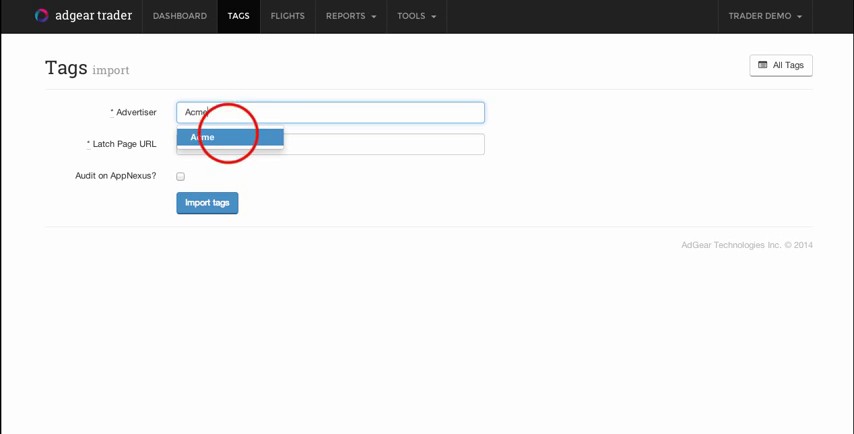
click(205, 137)
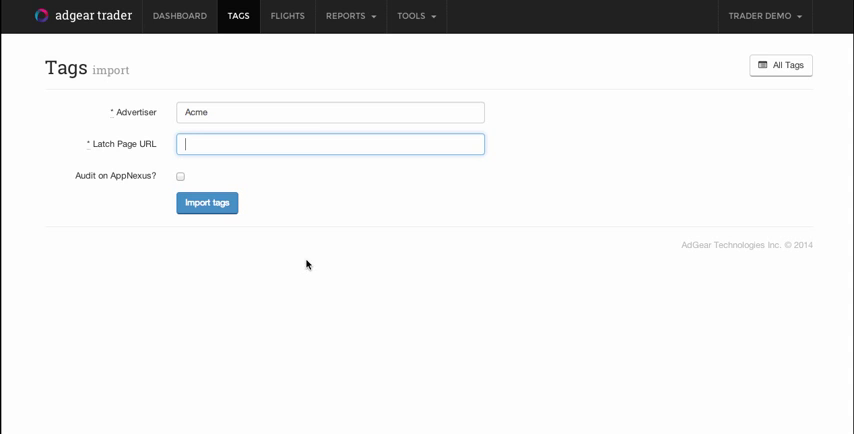
text(http://admin.adgear.com/l/sfhuznr)
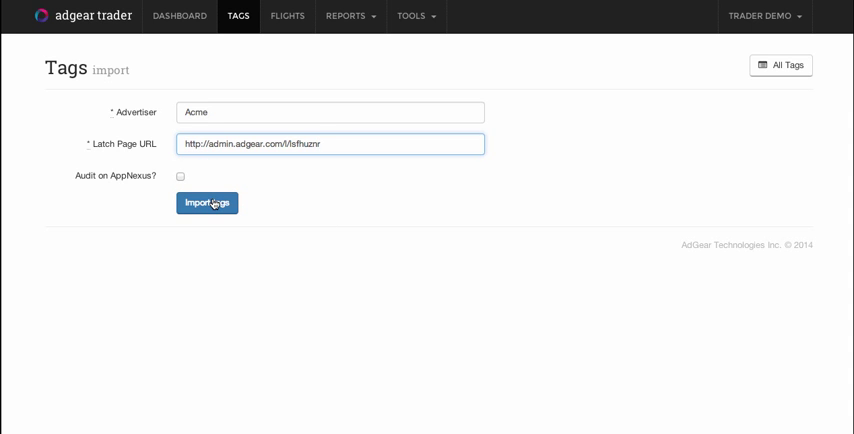
click(206, 203)
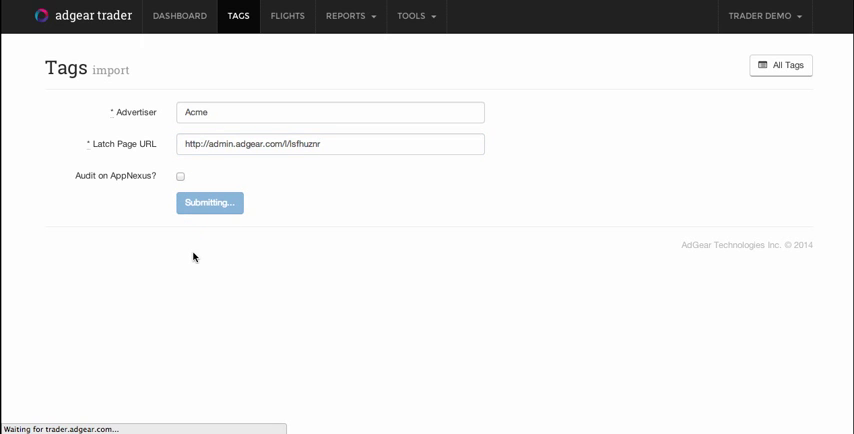
click(209, 203)
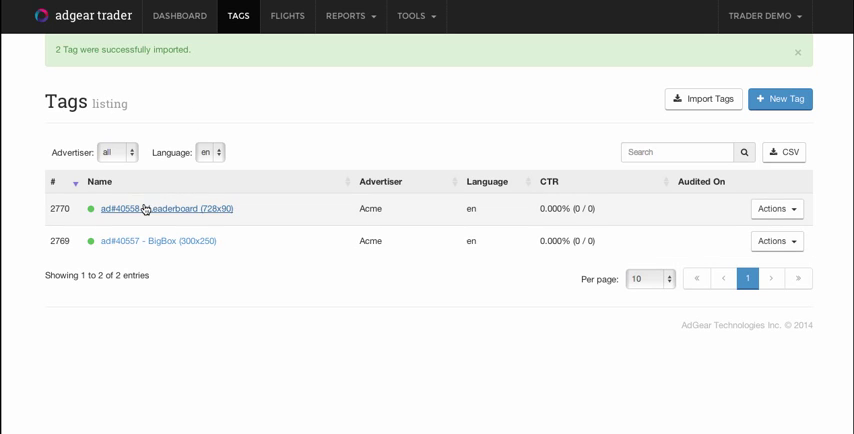
mouse_move(156, 262)
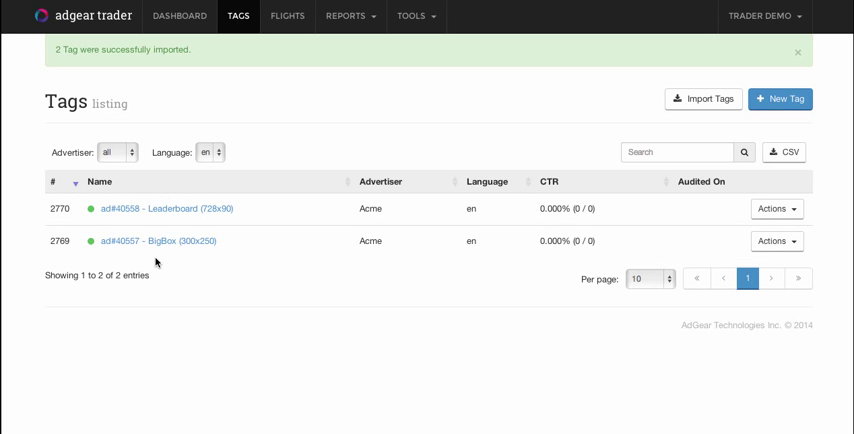
mouse_move(587, 258)
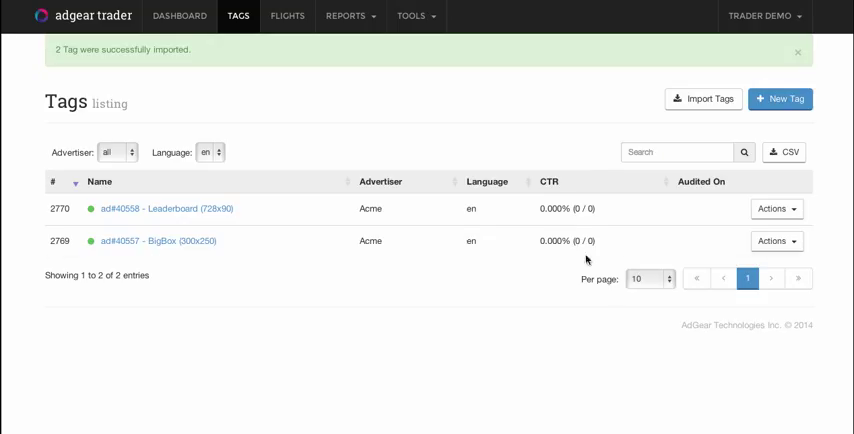
Close the '2 Tag were successfully imported' alert.
click(797, 51)
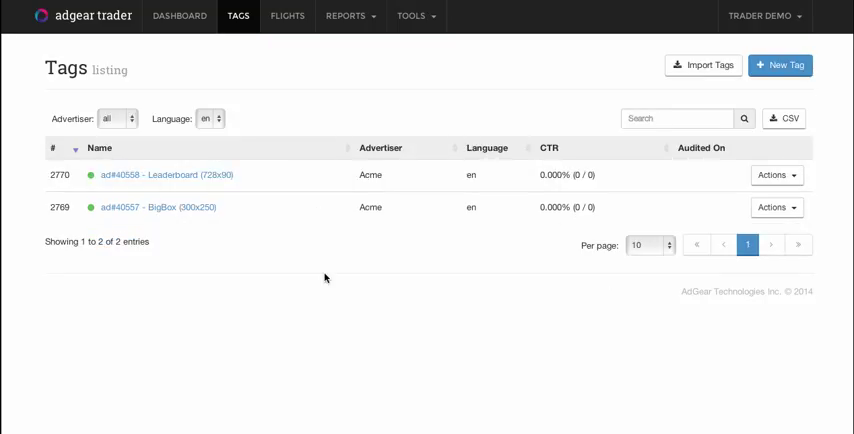